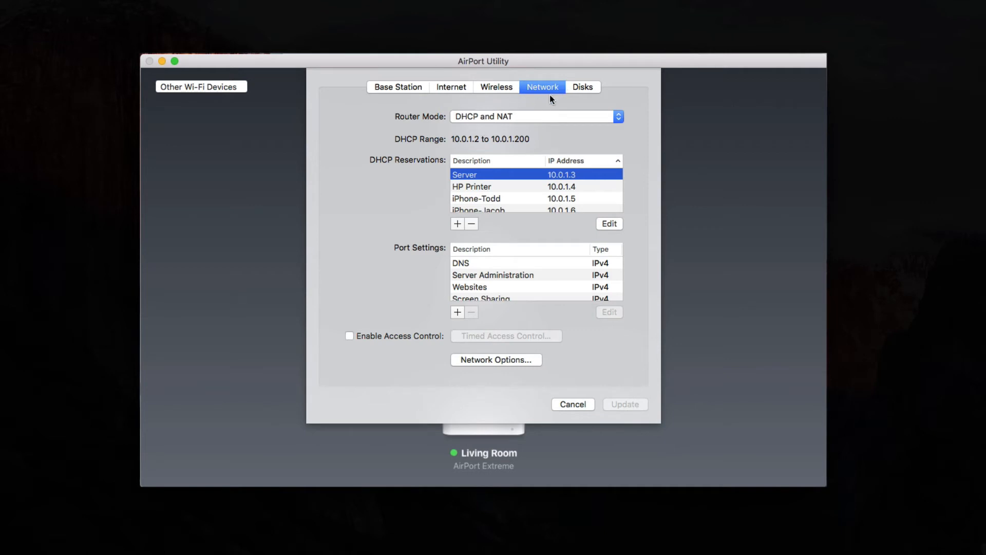
pyautogui.moveTo(466, 125)
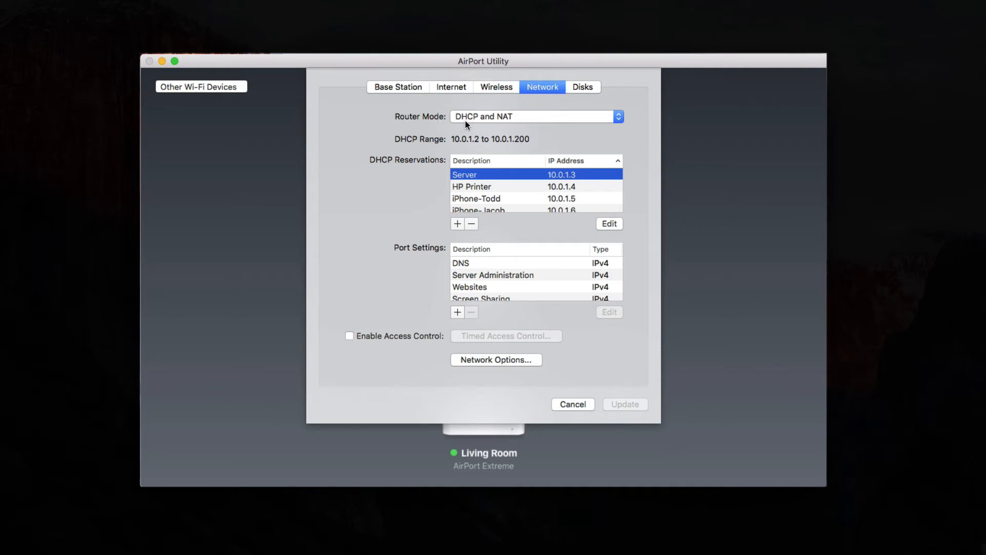
pyautogui.moveTo(505, 128)
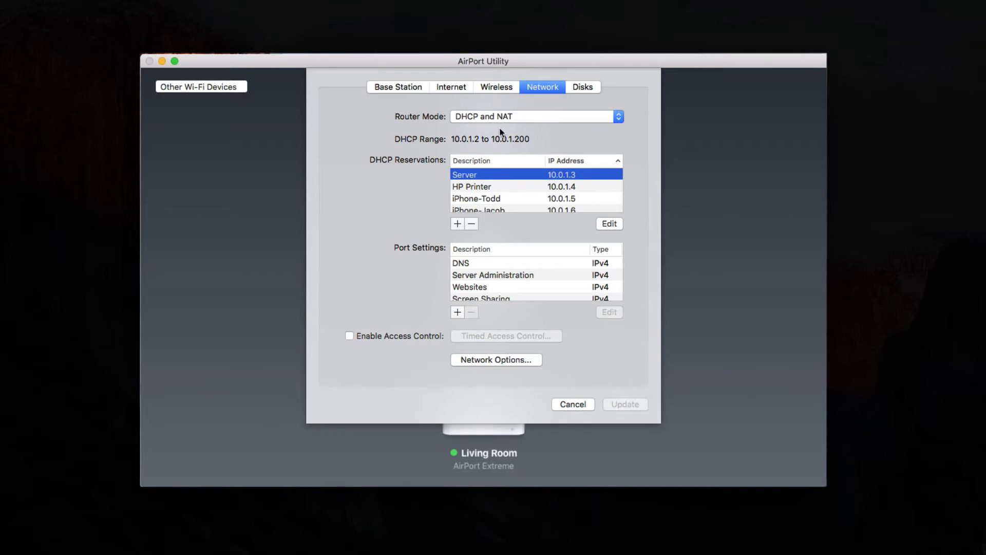
pyautogui.moveTo(513, 120)
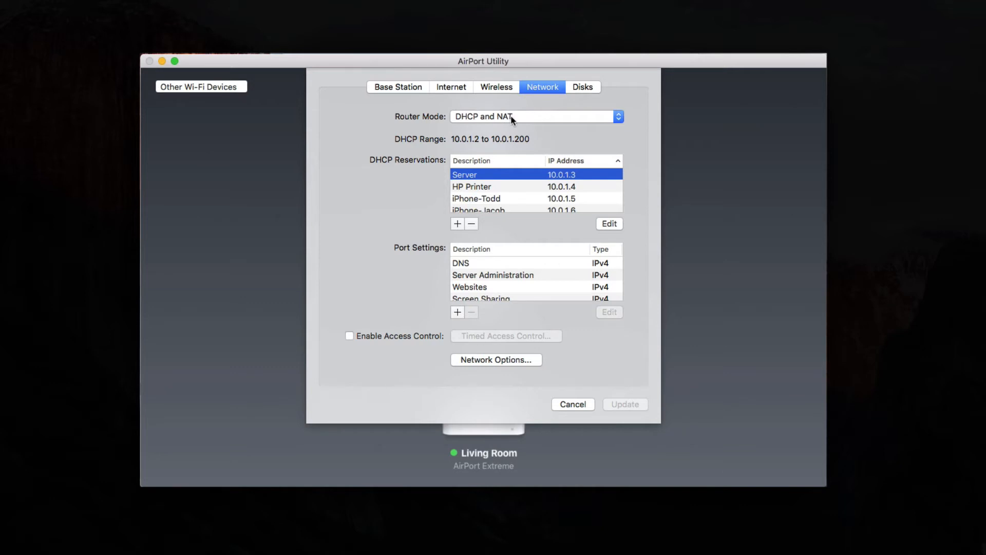
pyautogui.moveTo(486, 183)
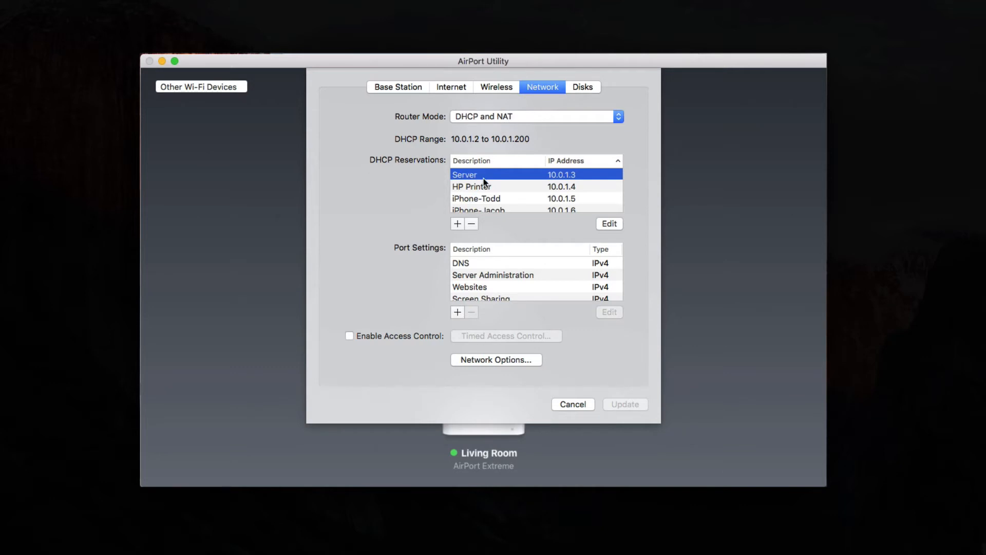
pyautogui.moveTo(411, 169)
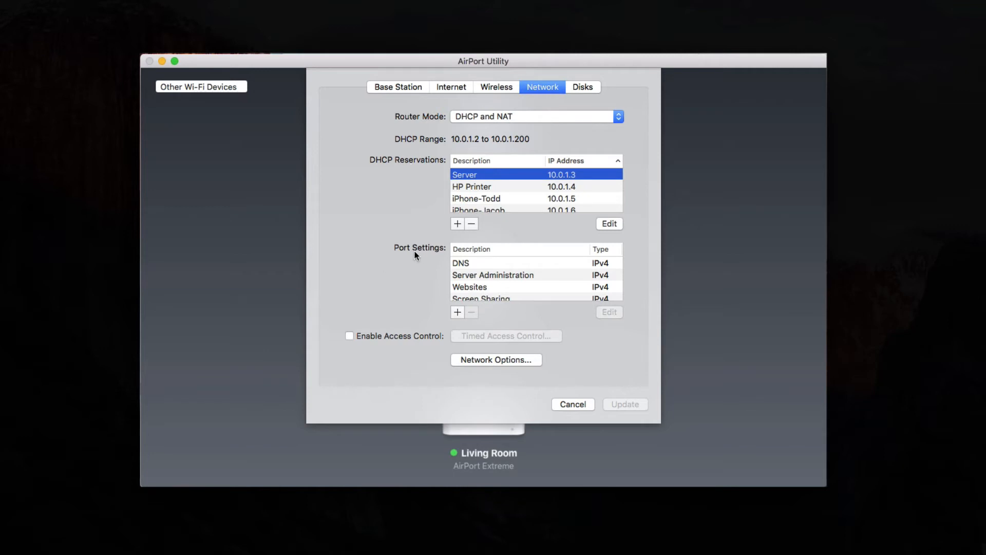
pyautogui.moveTo(393, 255)
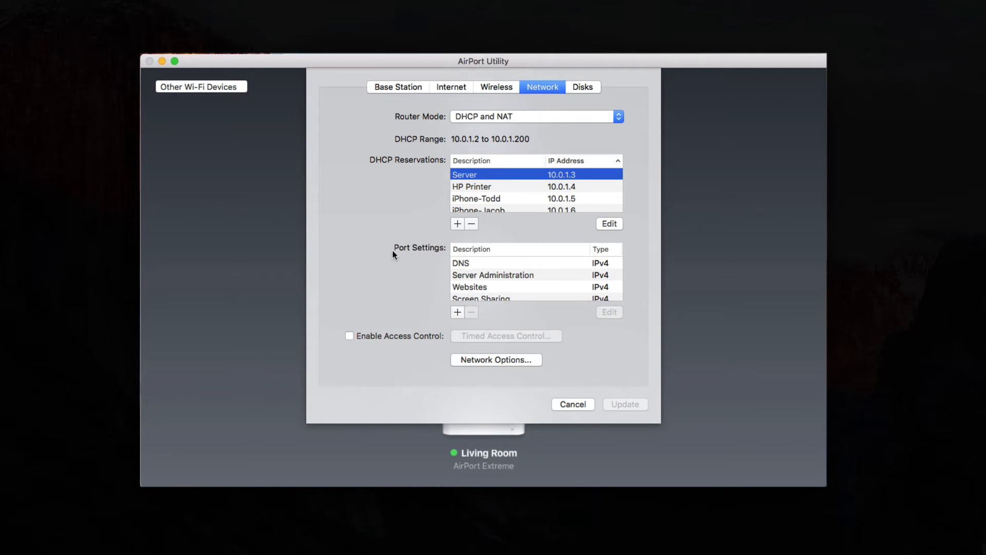
pyautogui.moveTo(431, 262)
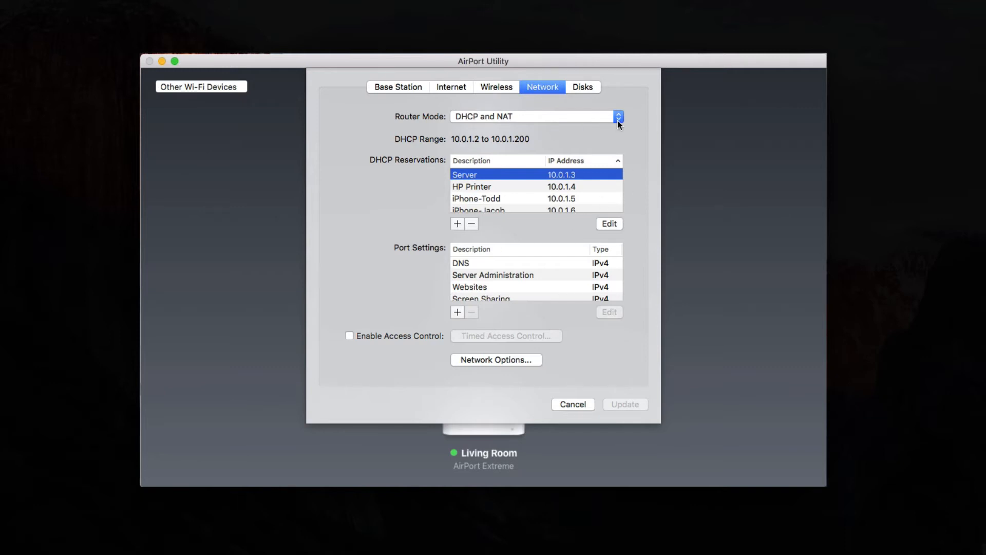
# Review the router modes and keep DHCP and NAT selected
pyautogui.click(533, 116)
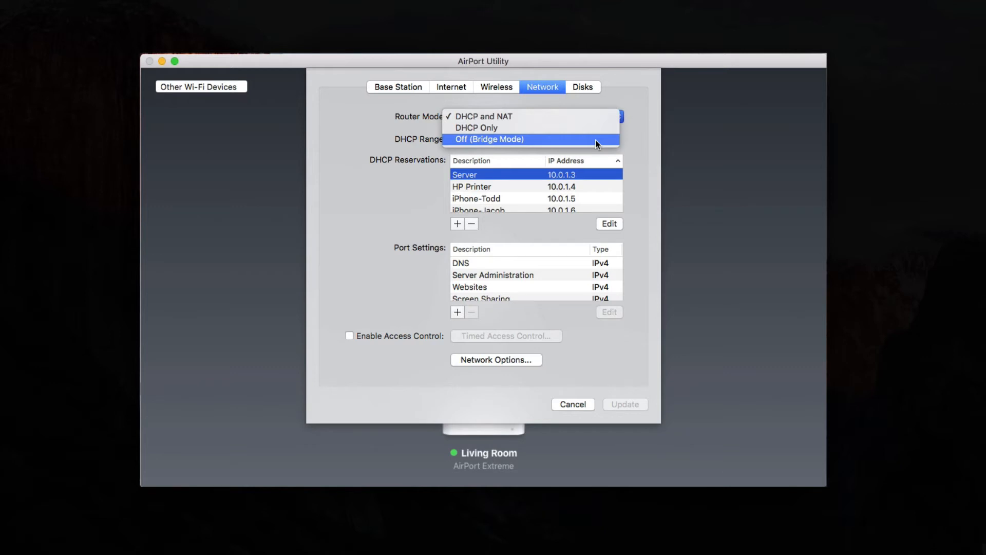
pyautogui.moveTo(595, 131)
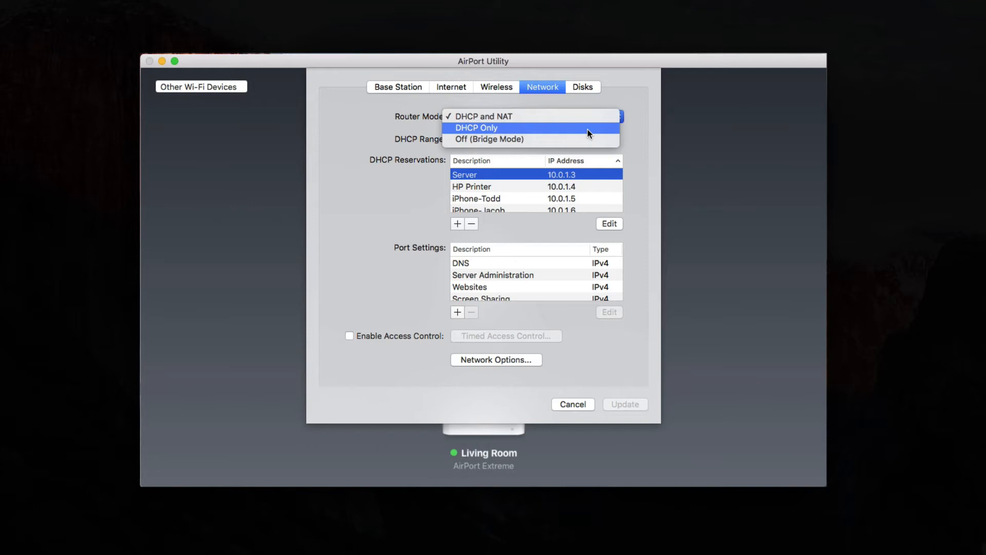
pyautogui.moveTo(616, 120)
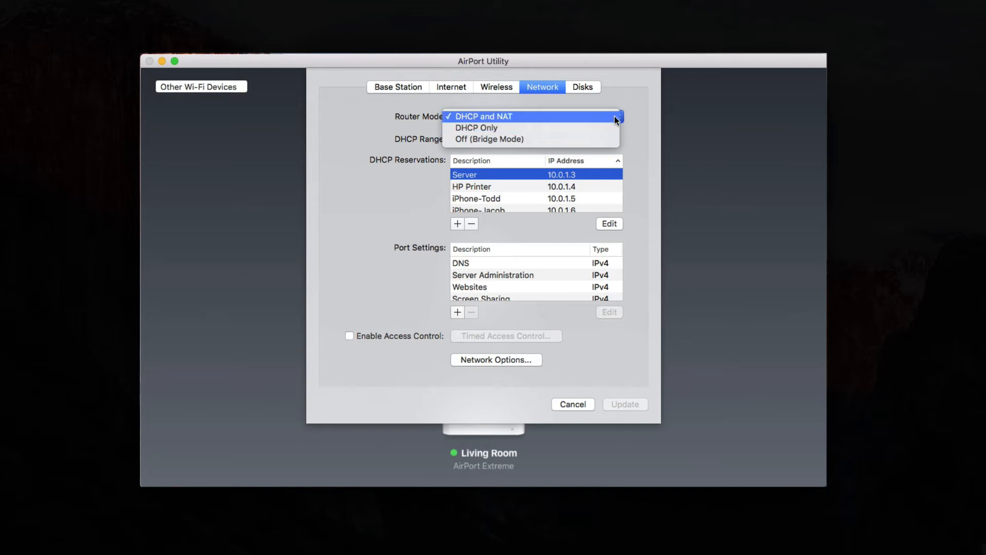
pyautogui.click(483, 116)
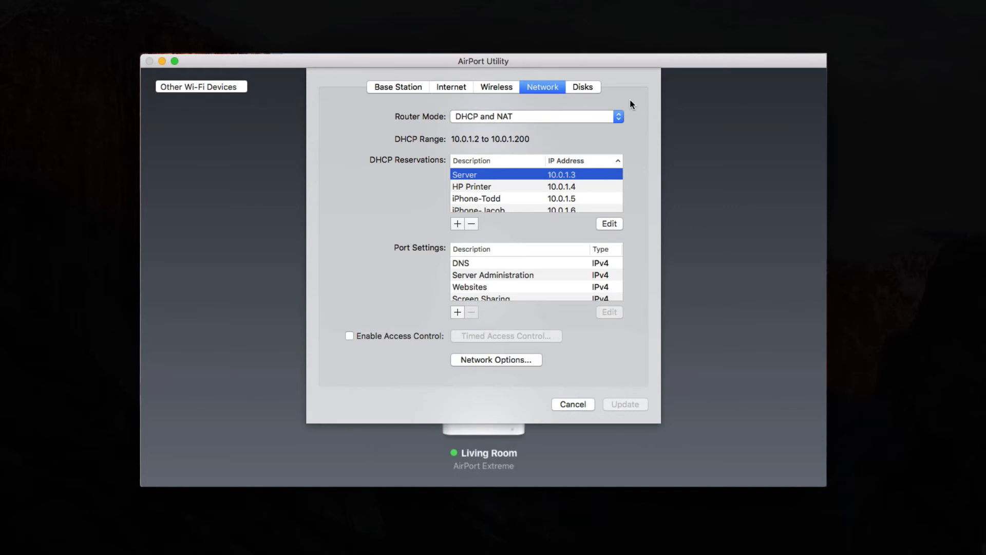
pyautogui.moveTo(624, 150)
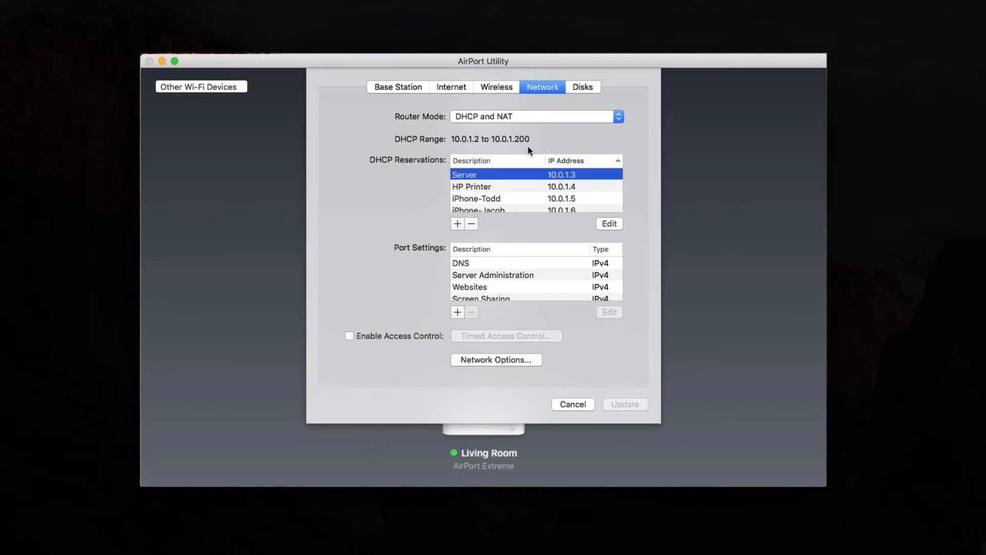
pyautogui.moveTo(499, 383)
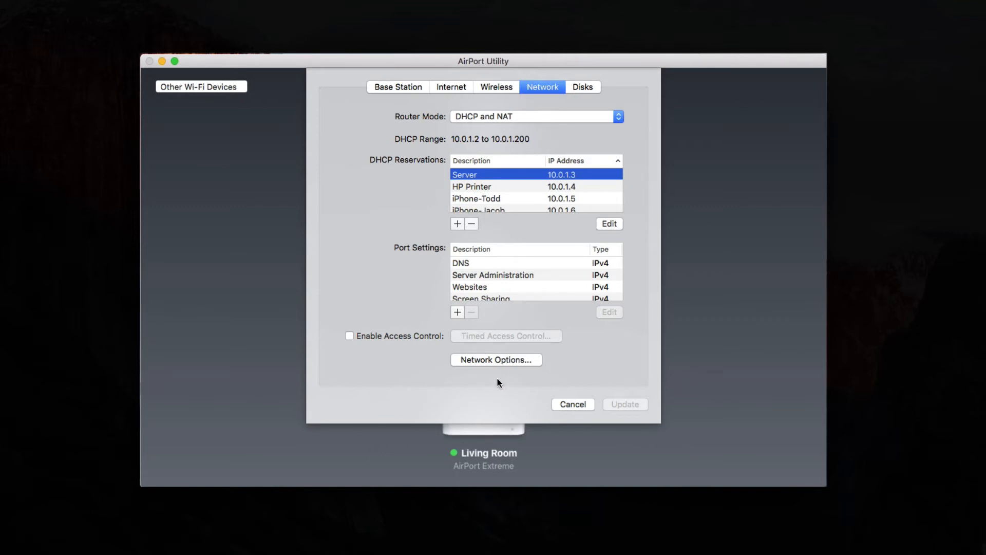
# In Network Options, end the IPv4 DHCP range at 3 instead of 200 and save
pyautogui.click(495, 359)
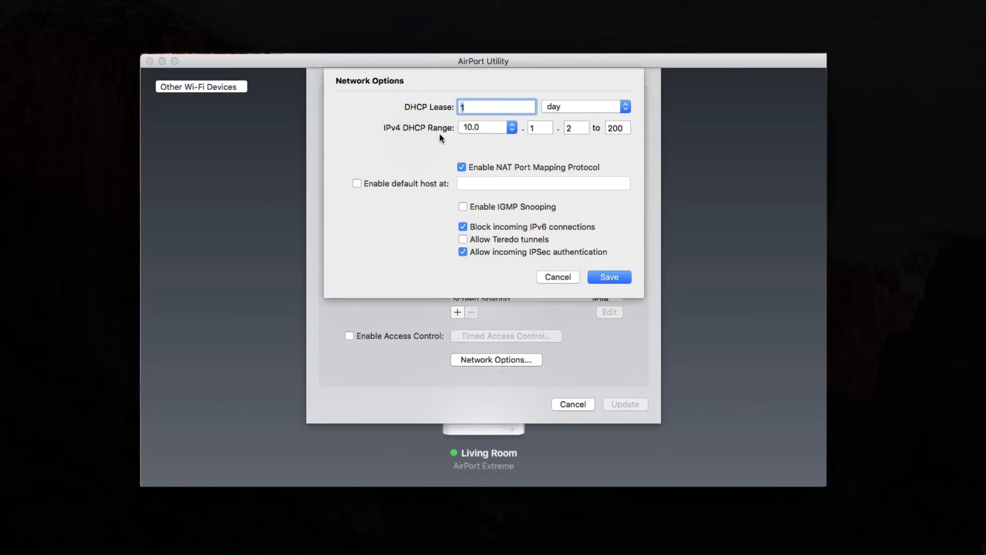
pyautogui.moveTo(543, 148)
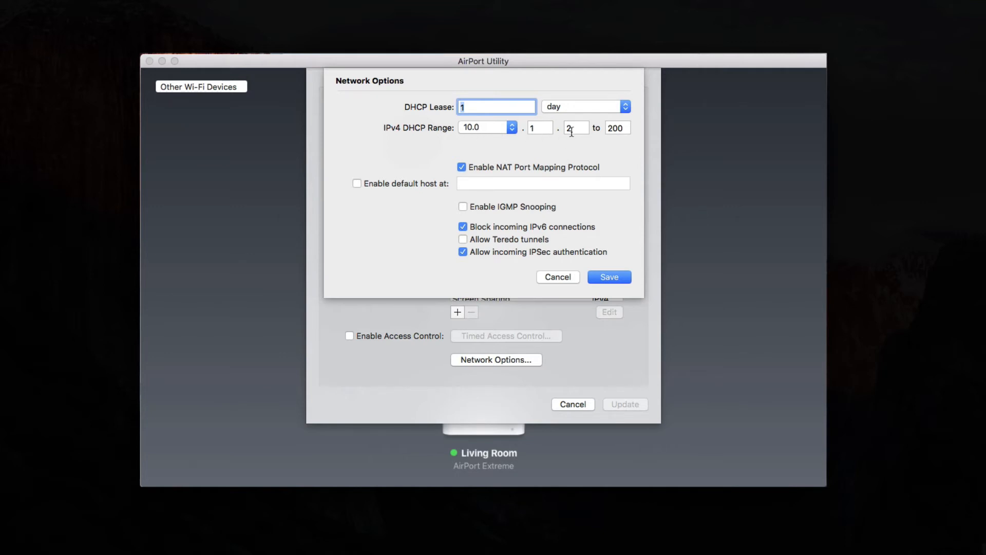
pyautogui.moveTo(631, 136)
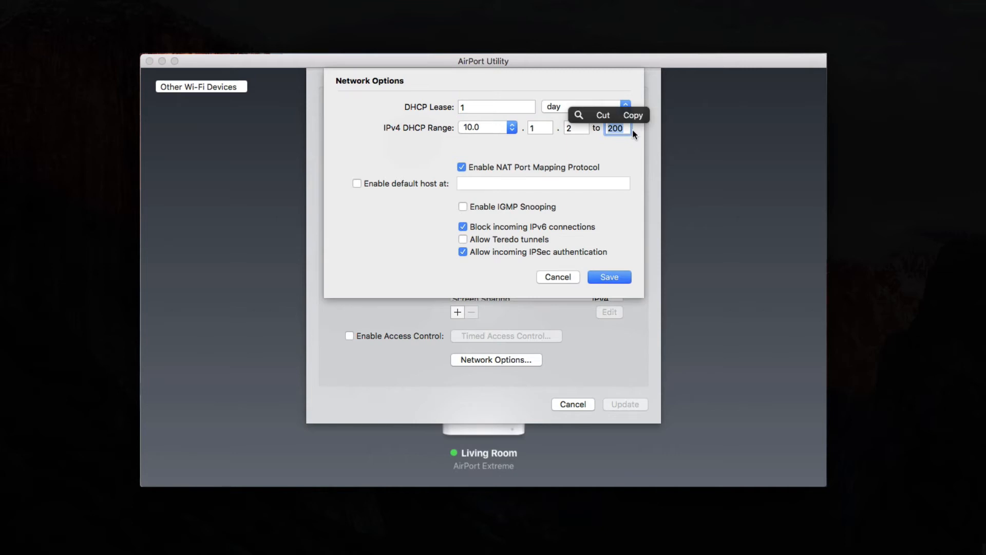
pyautogui.write('3')
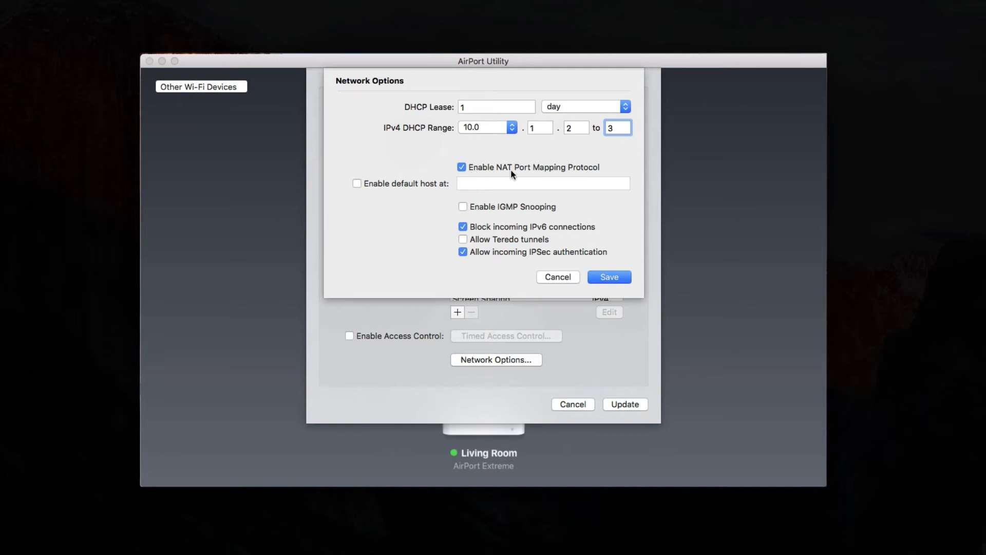
pyautogui.moveTo(598, 179)
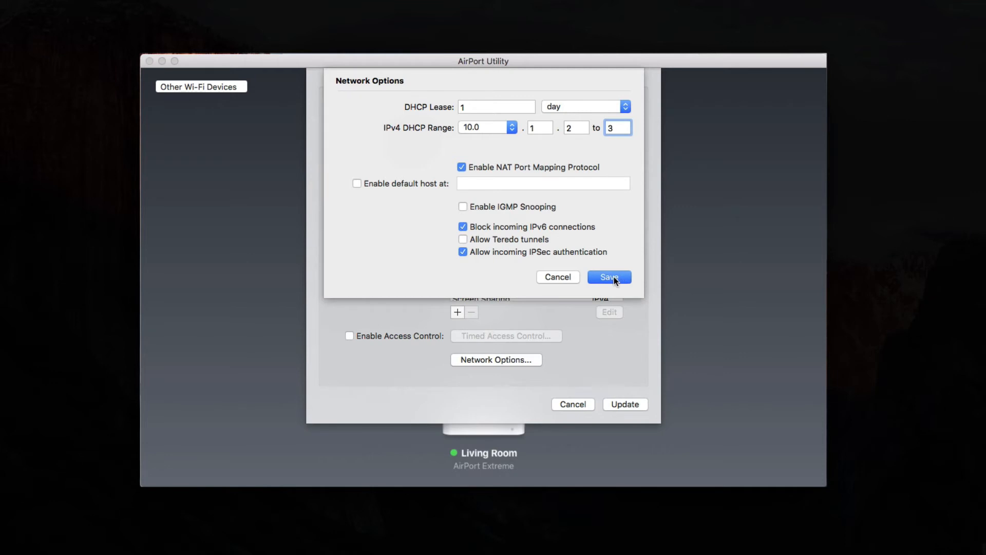
pyautogui.moveTo(606, 146)
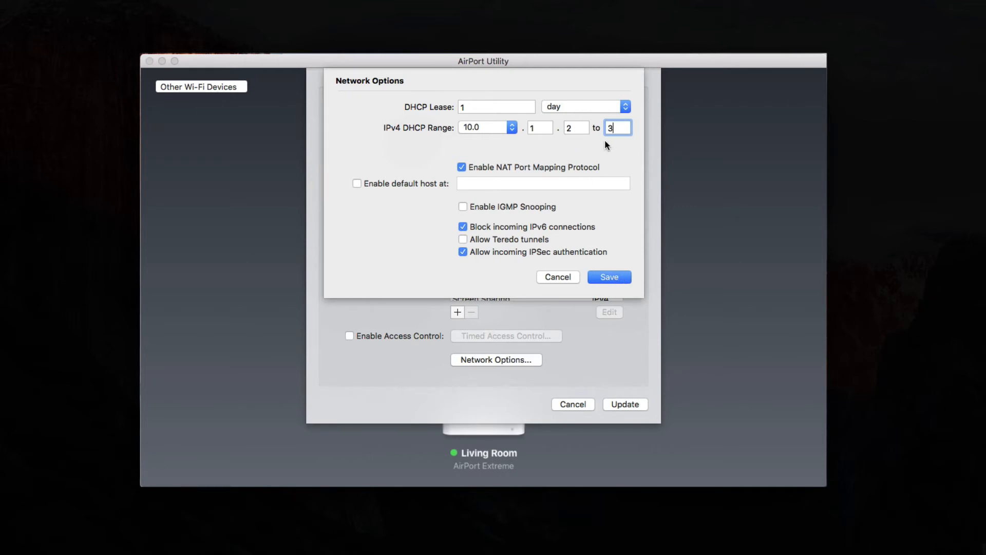
pyautogui.click(608, 277)
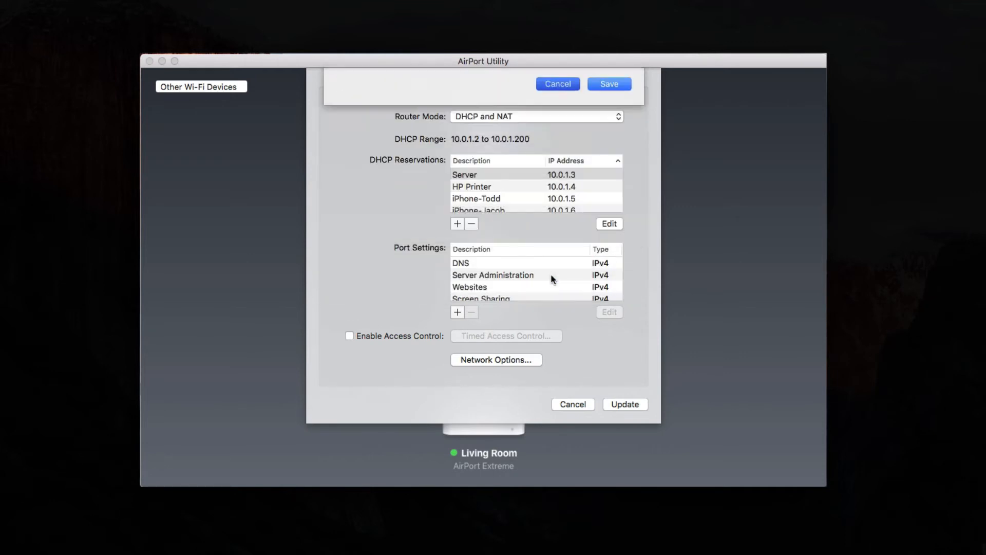
# Start a new DHCP reservation by MAC address with 10.0.1.2 prefilled
pyautogui.click(464, 175)
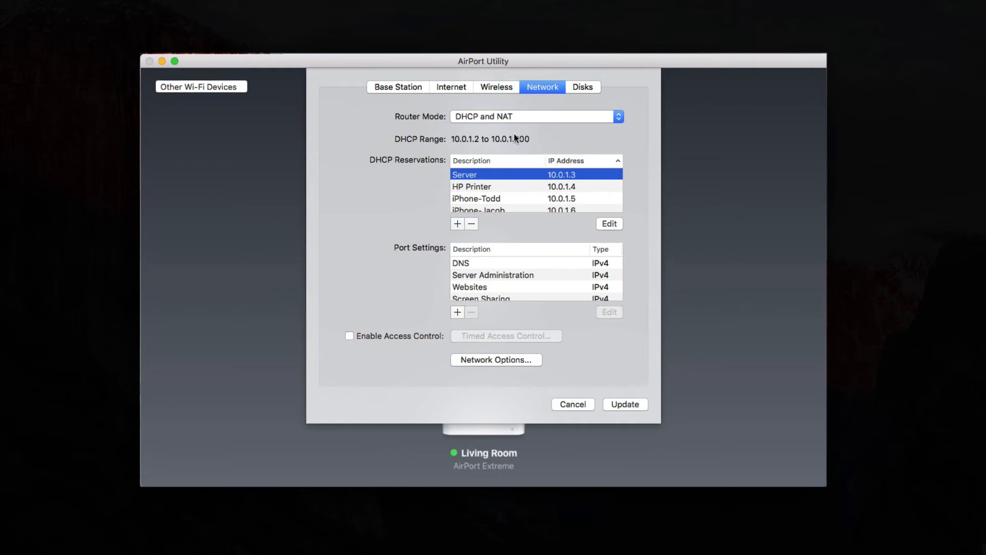
pyautogui.moveTo(533, 175)
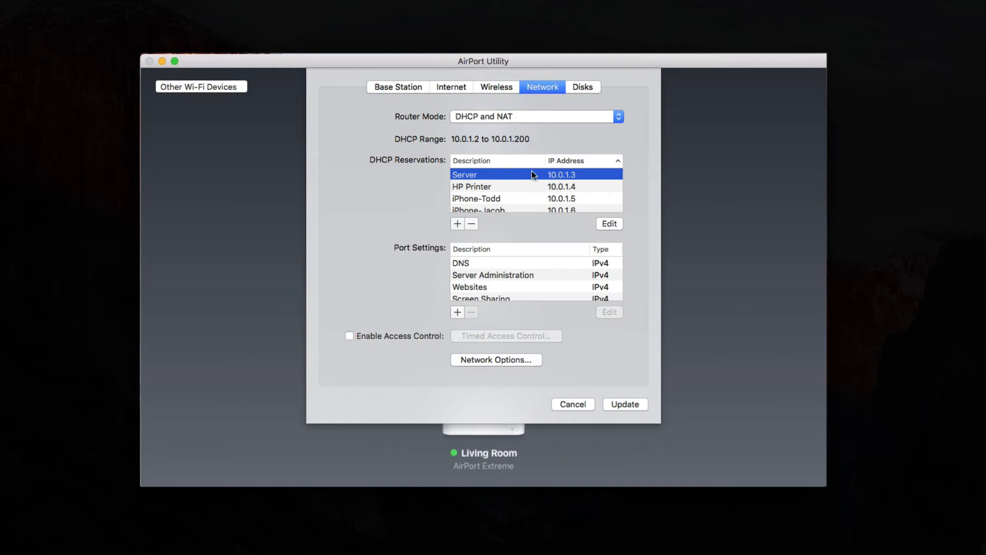
pyautogui.moveTo(585, 182)
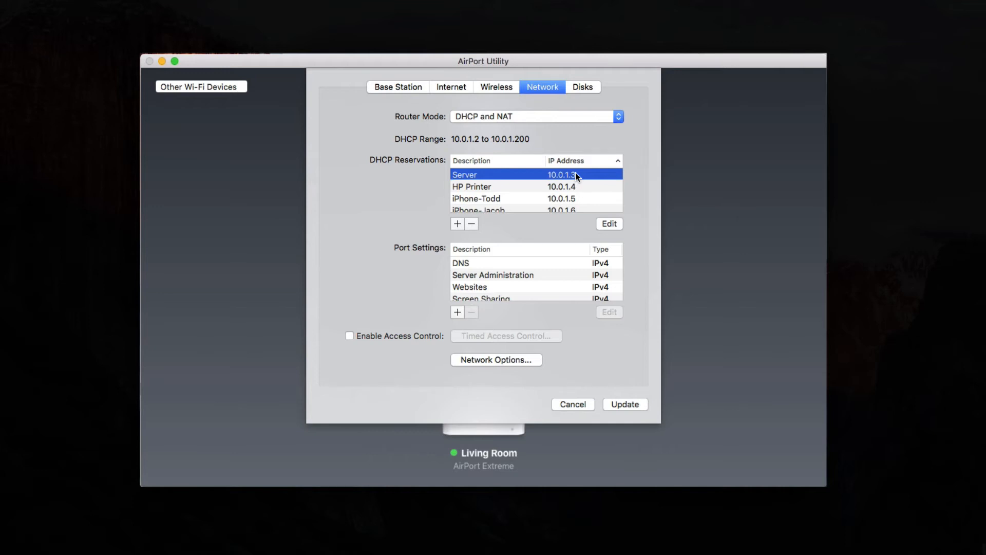
pyautogui.click(458, 223)
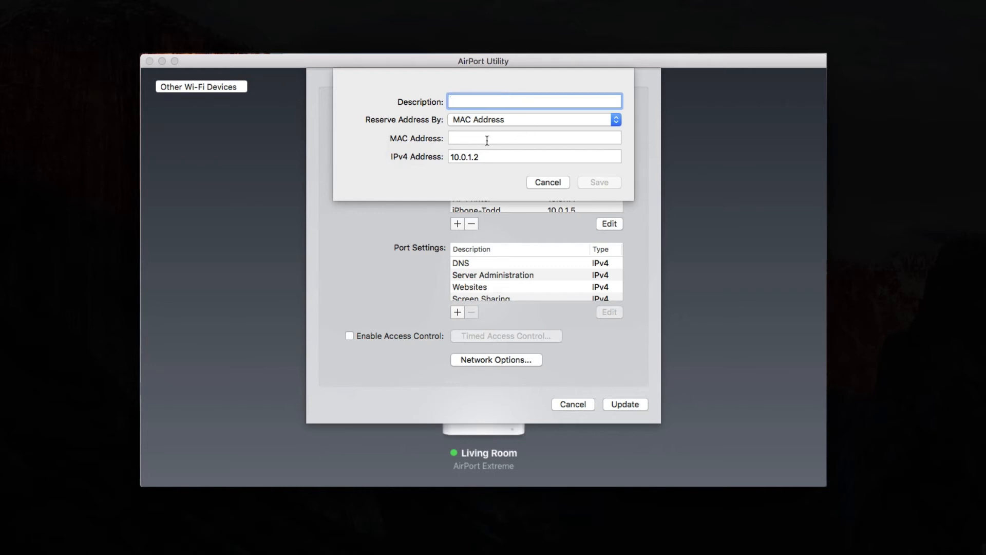
# Change the reserved address toward 10.0.1.3, then discard the reservation unsaved
pyautogui.click(534, 156)
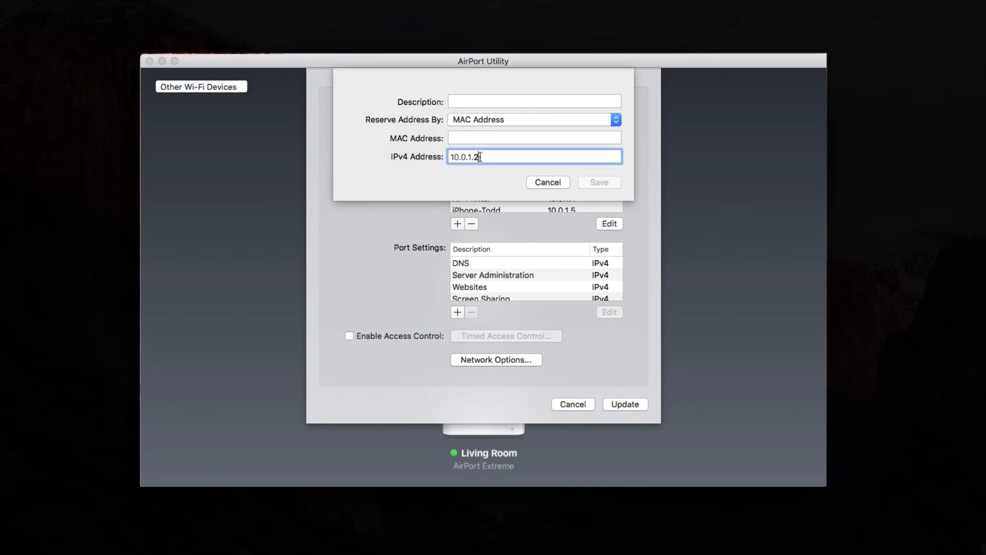
pyautogui.press('Backspace')
pyautogui.write('3')
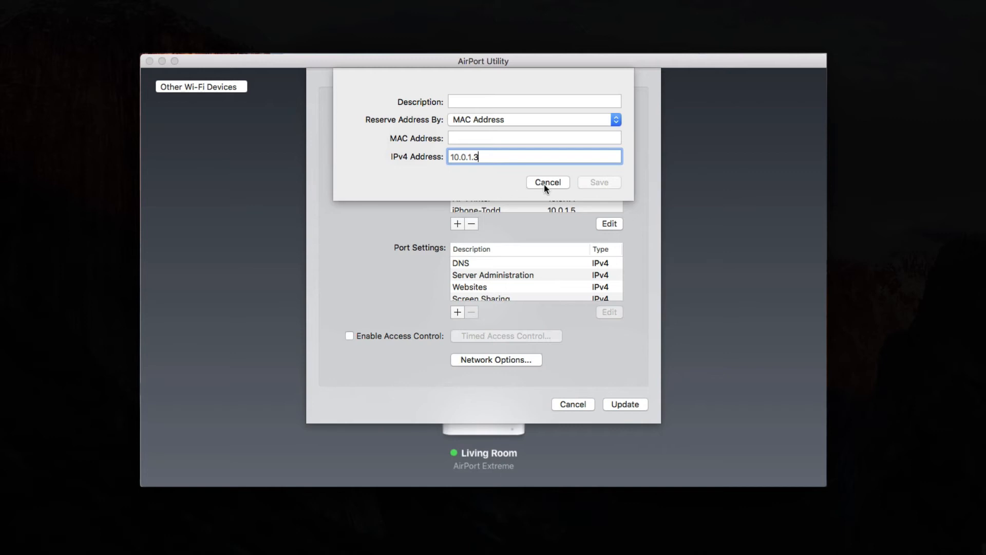
pyautogui.click(547, 183)
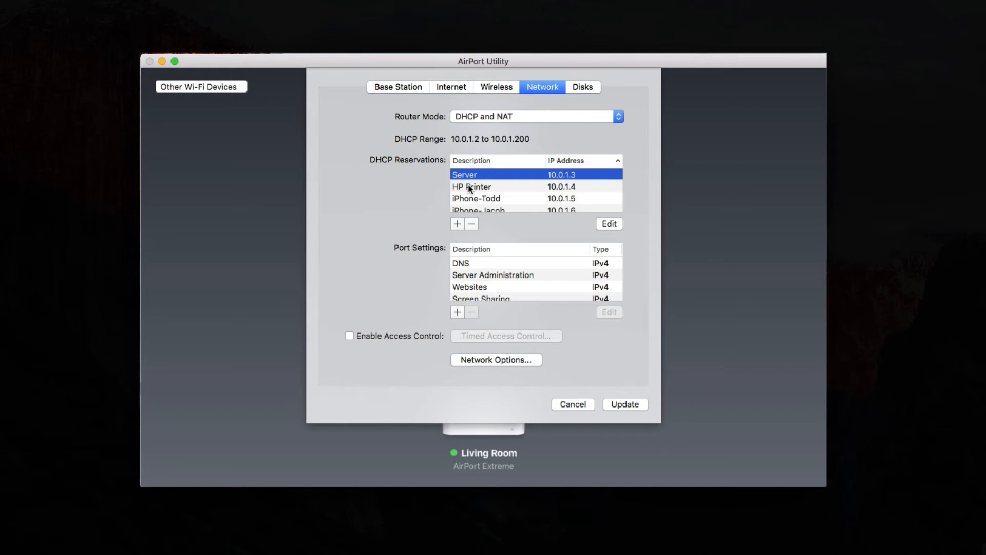
pyautogui.moveTo(515, 207)
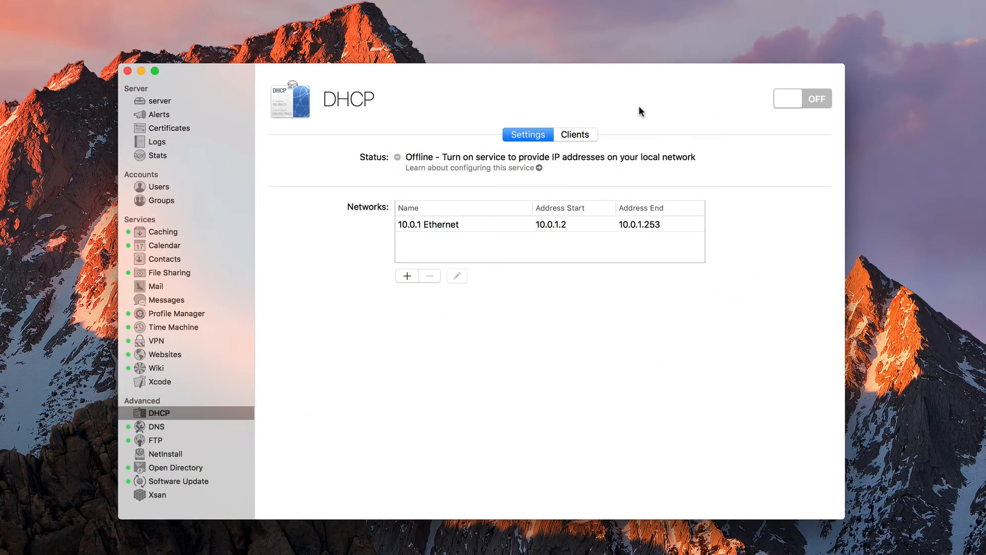
pyautogui.moveTo(518, 226)
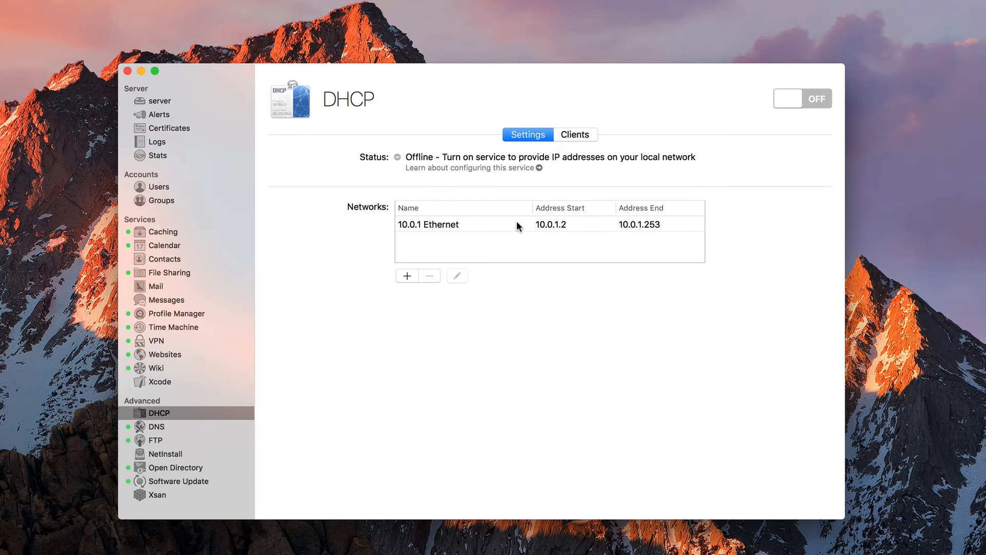
pyautogui.moveTo(432, 234)
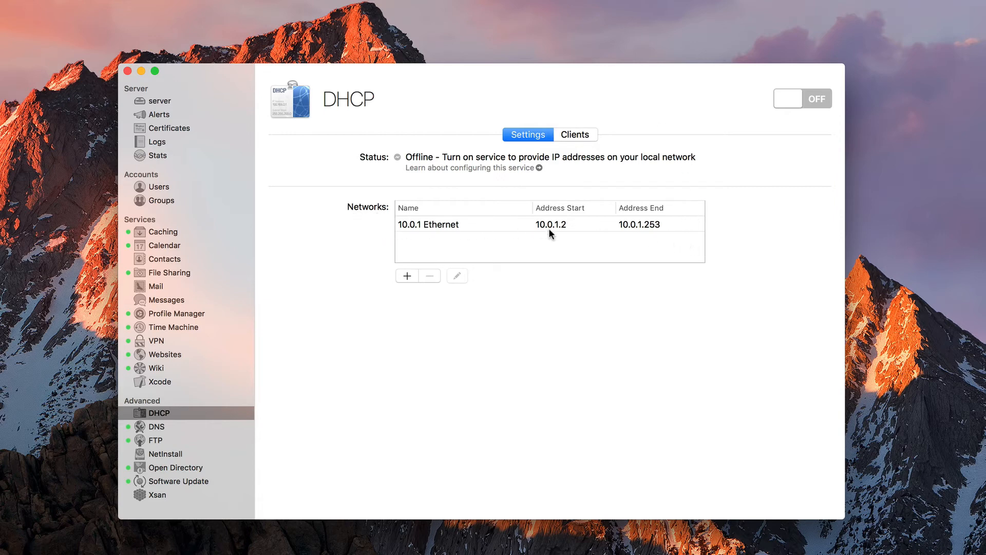
pyautogui.moveTo(405, 220)
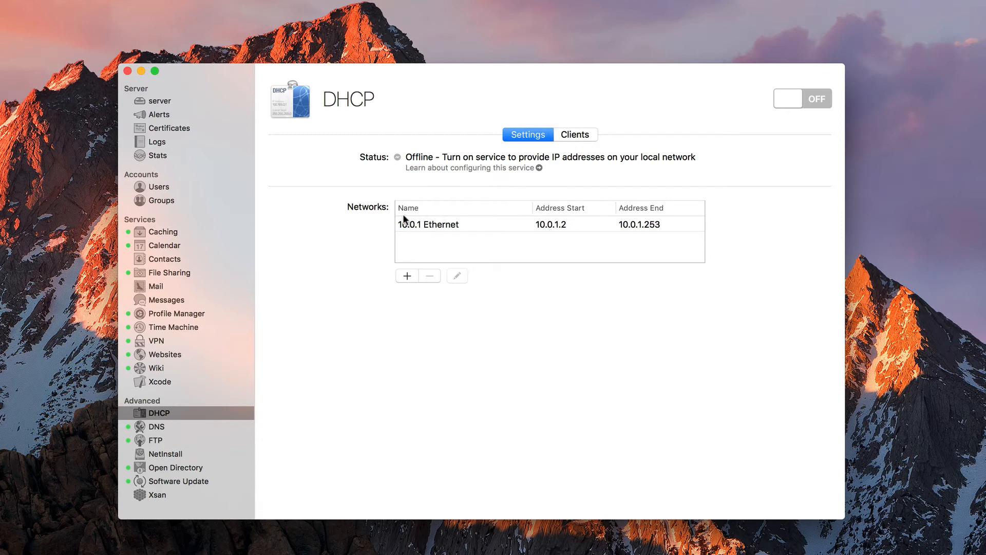
pyautogui.moveTo(430, 233)
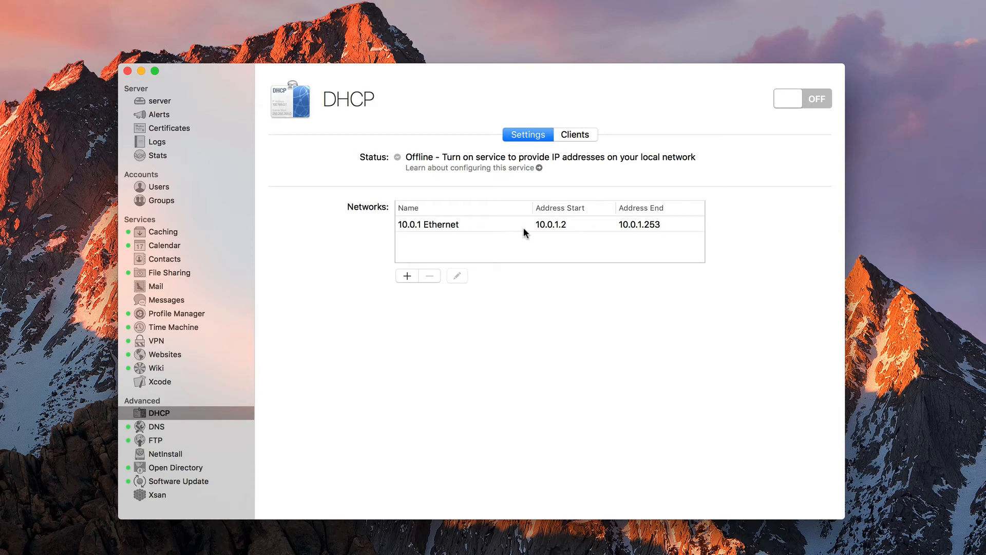
pyautogui.moveTo(622, 234)
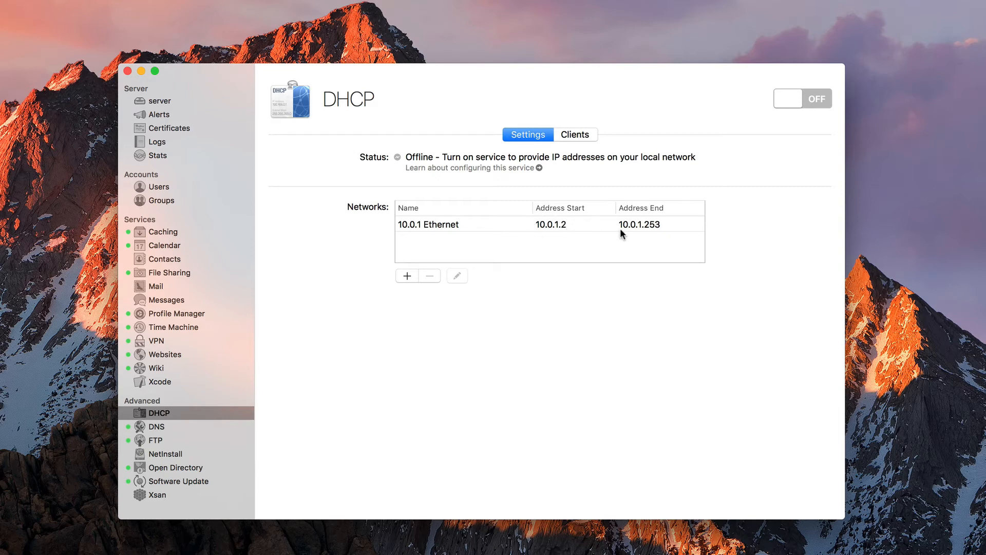
pyautogui.moveTo(656, 231)
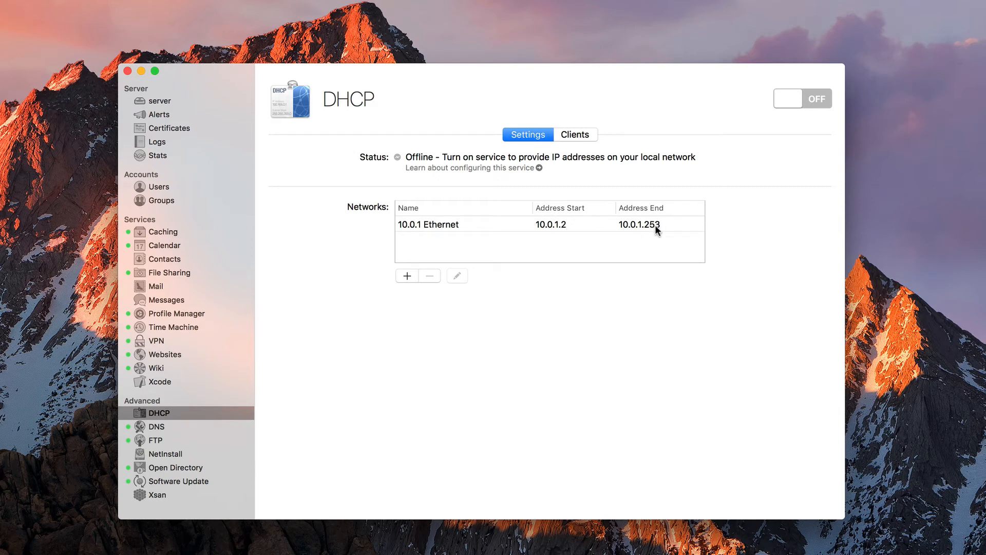
# Select the 10.0.1 Ethernet network in Server's DHCP Networks list
pyautogui.click(472, 224)
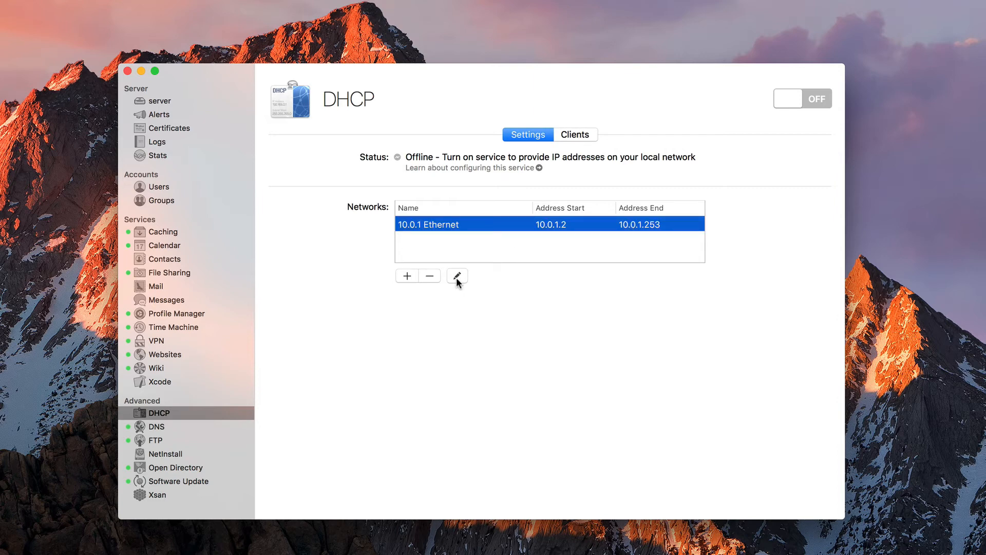
# Edit the 10.0.1 Ethernet network and keep its lease duration at 1 hour
pyautogui.click(457, 275)
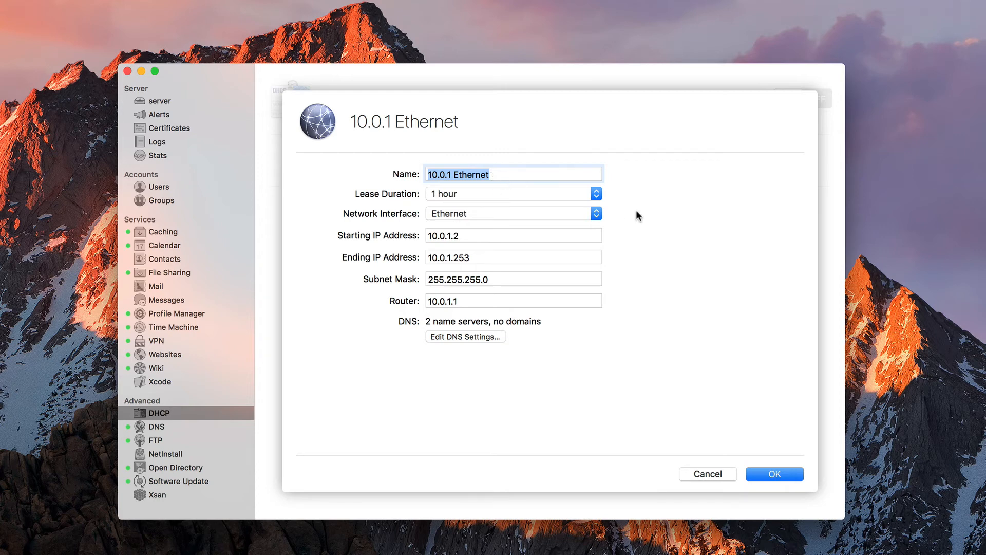
pyautogui.click(513, 193)
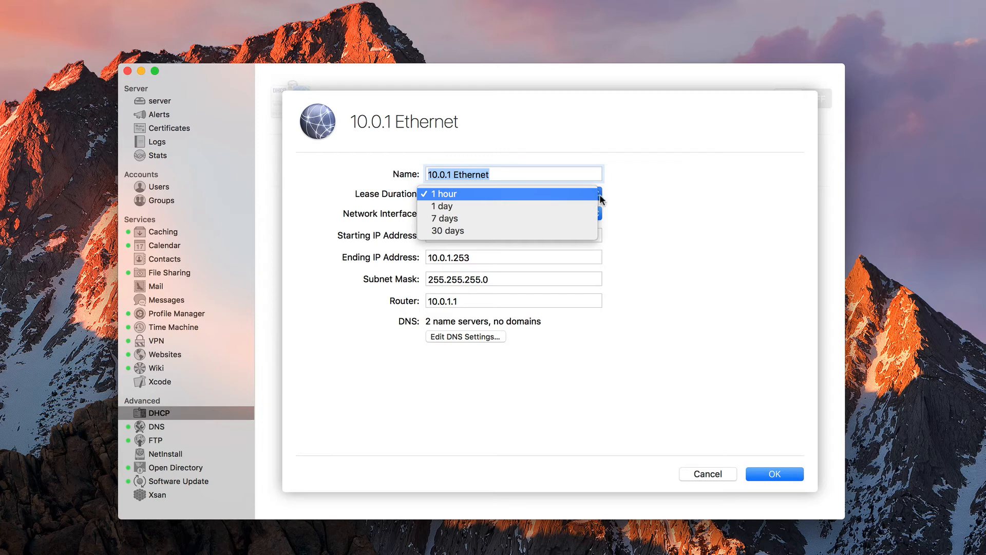
pyautogui.click(444, 193)
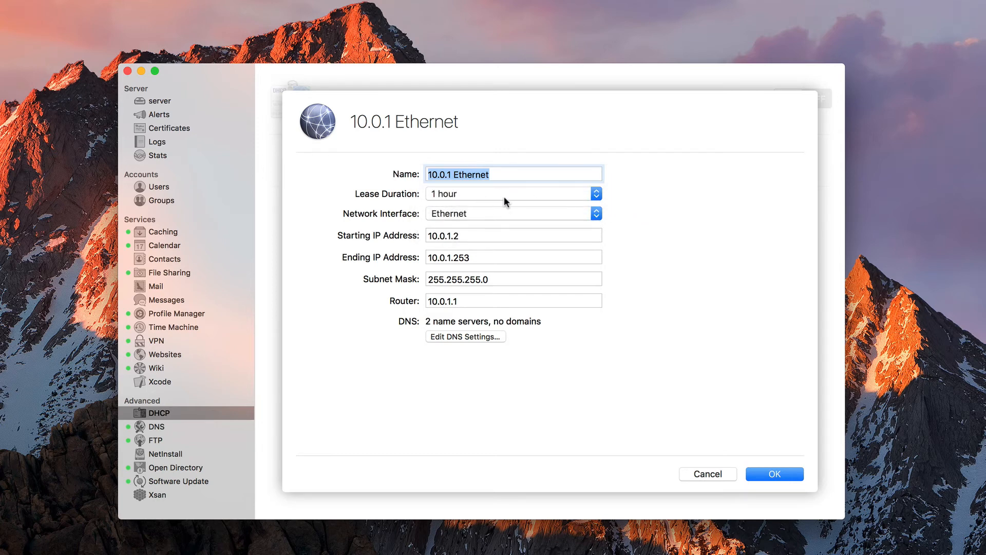
pyautogui.moveTo(457, 197)
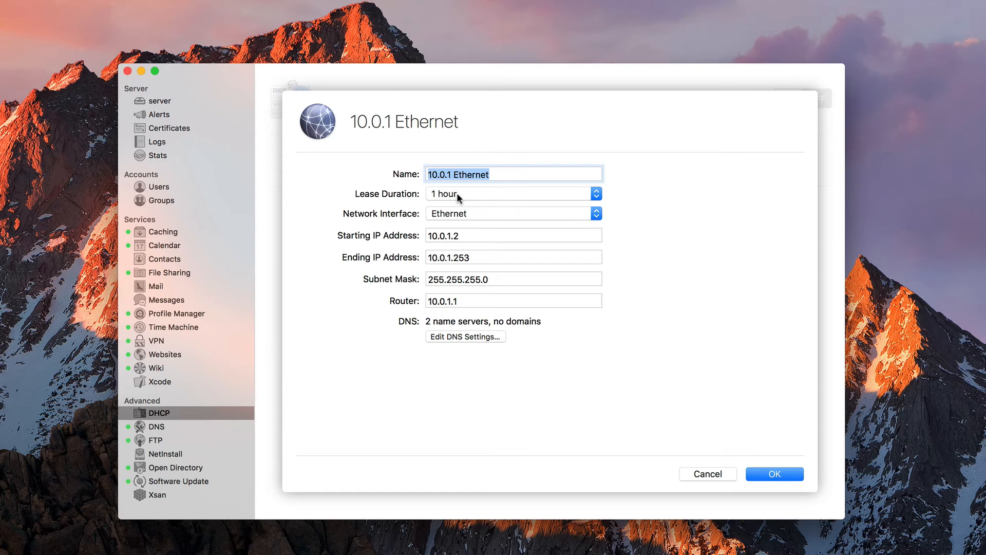
pyautogui.moveTo(580, 222)
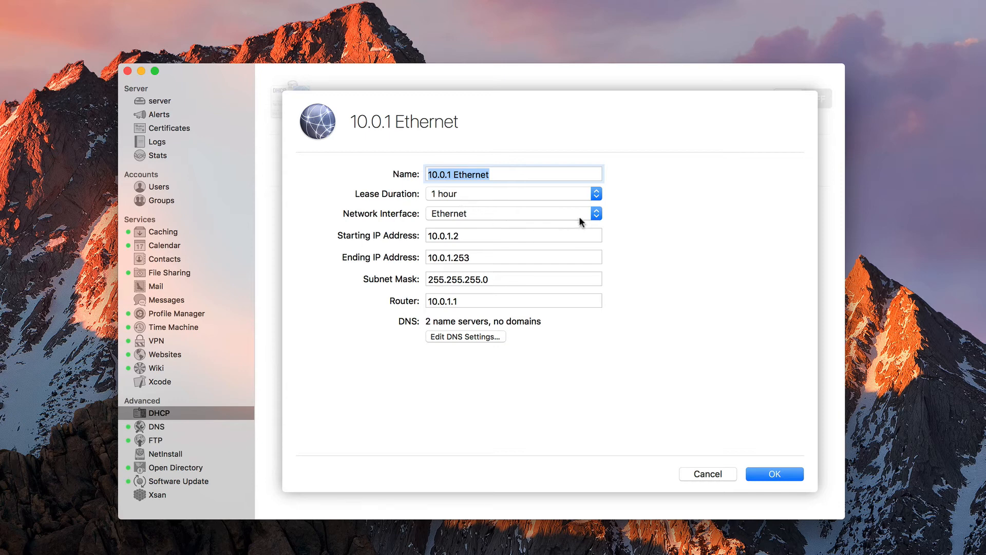
pyautogui.click(513, 214)
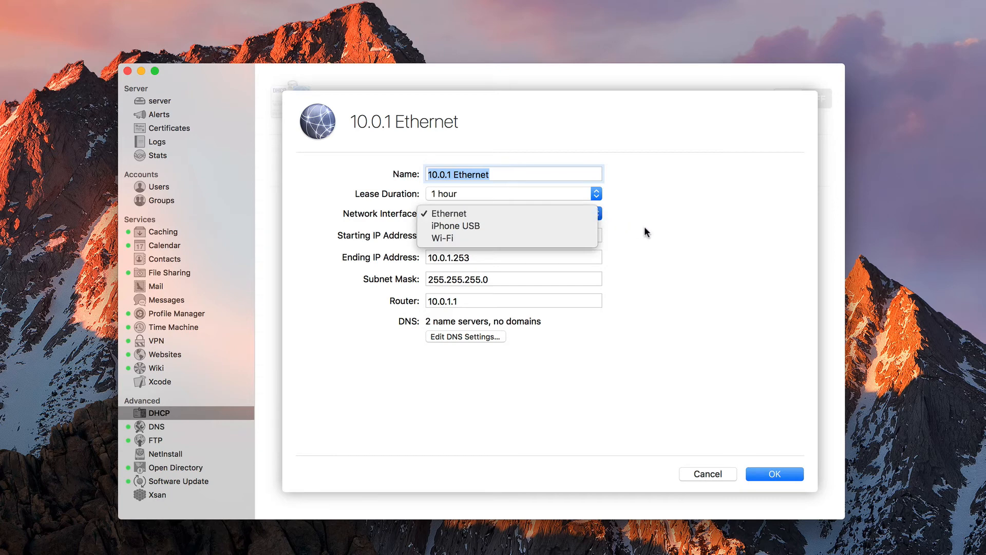
pyautogui.moveTo(531, 226)
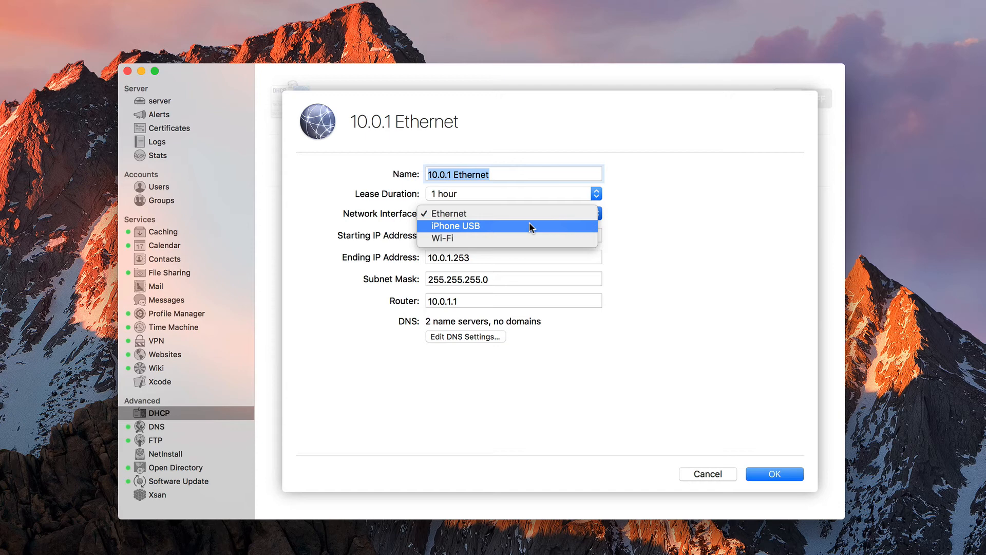
pyautogui.moveTo(546, 231)
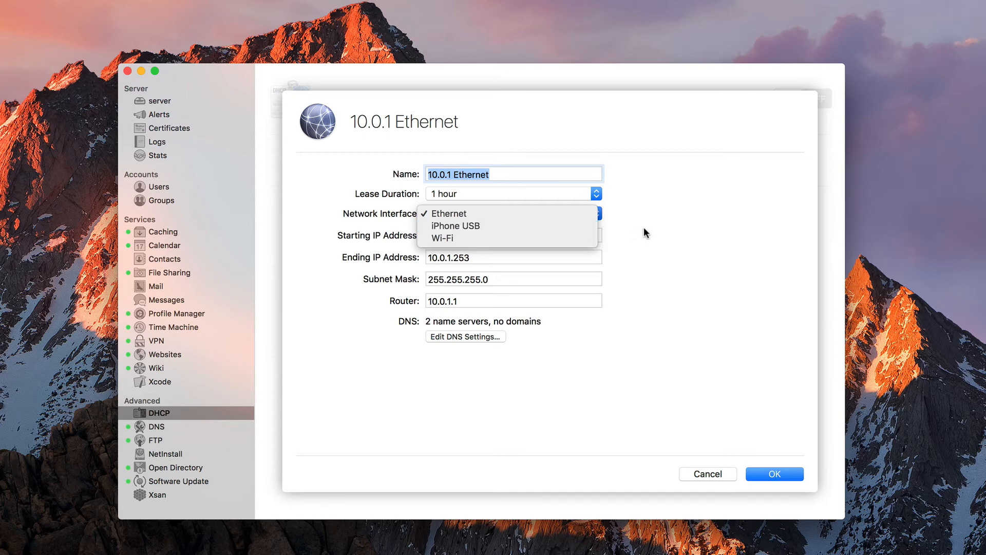
pyautogui.click(449, 213)
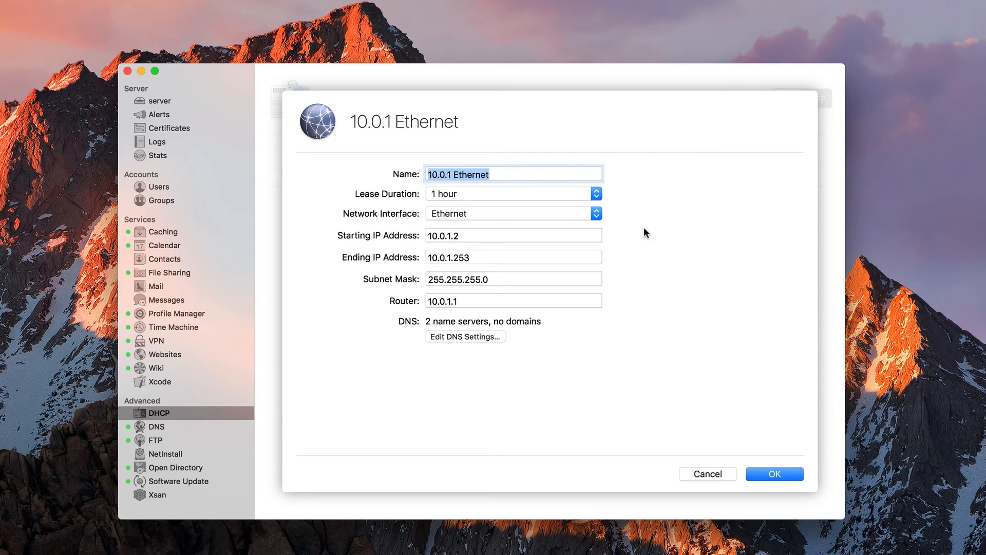
pyautogui.moveTo(610, 247)
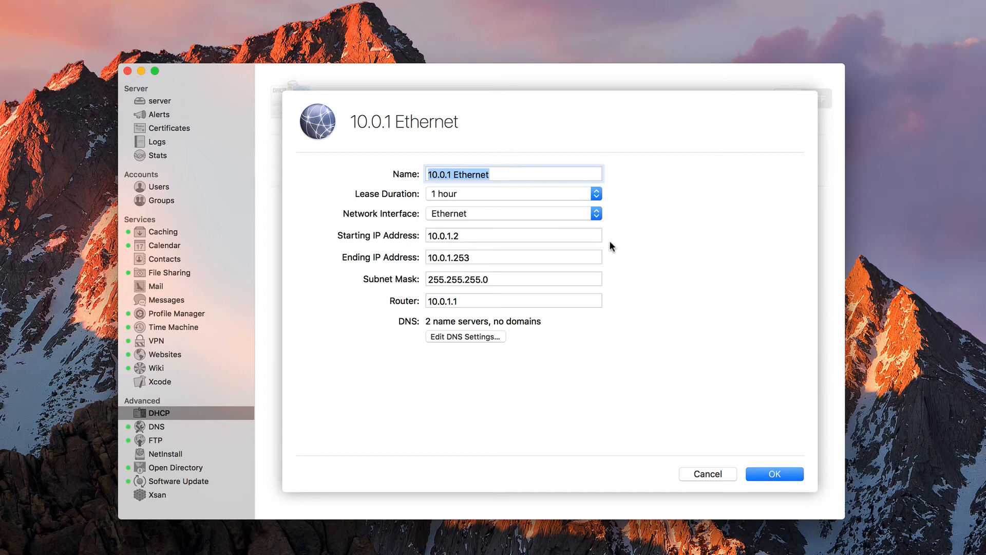
pyautogui.moveTo(406, 270)
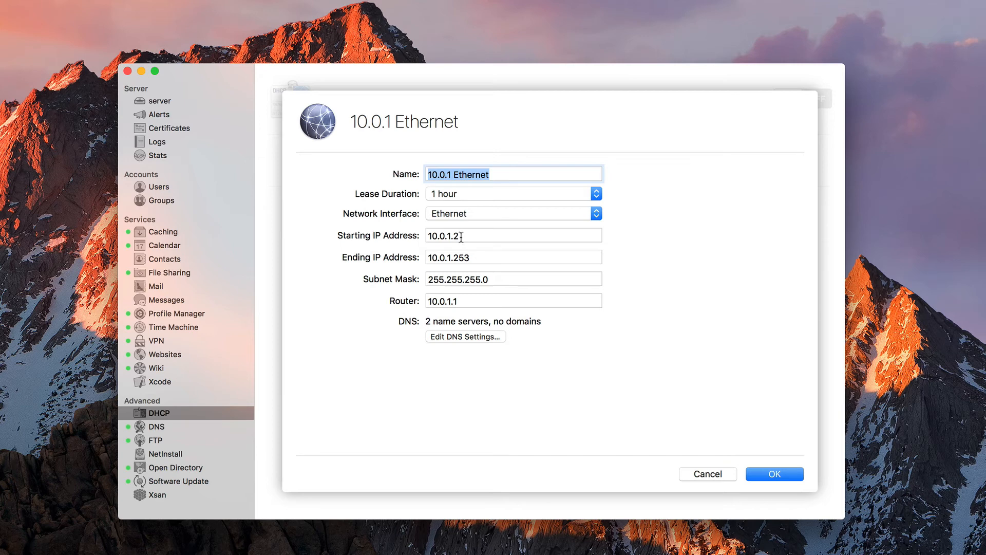
pyautogui.click(513, 234)
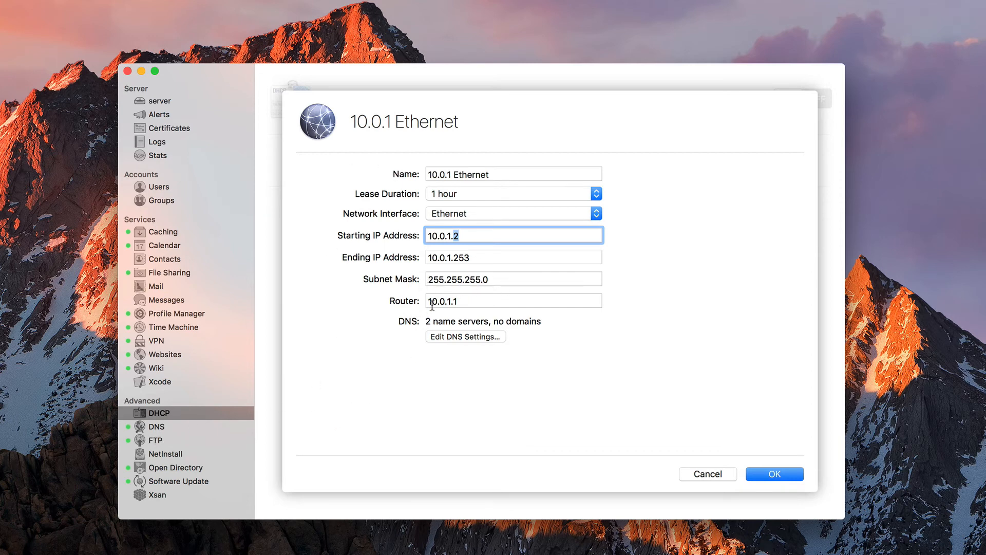
pyautogui.moveTo(477, 301)
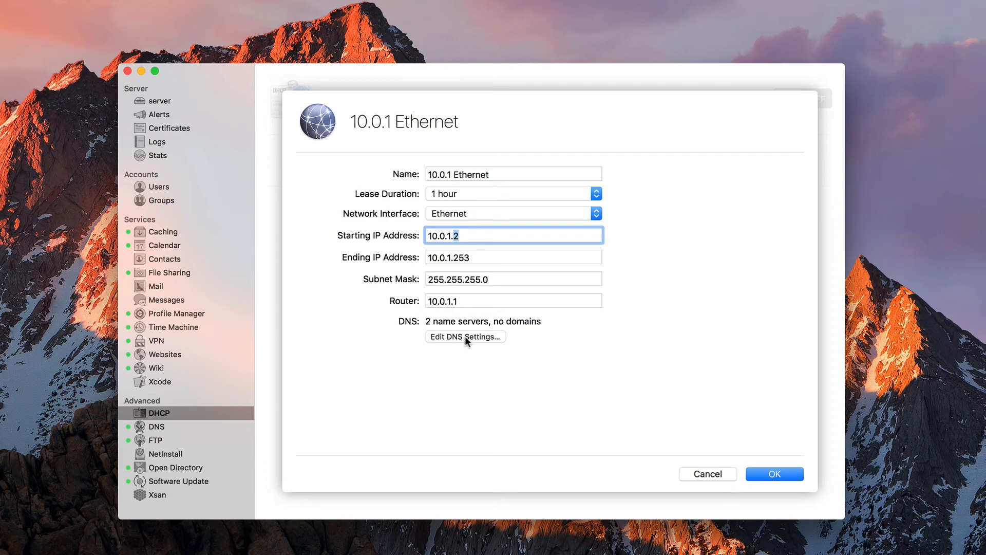
# Review the clients' DNS settings (0.0.0.0 and 10.0.1.1) and cancel unchanged
pyautogui.click(465, 337)
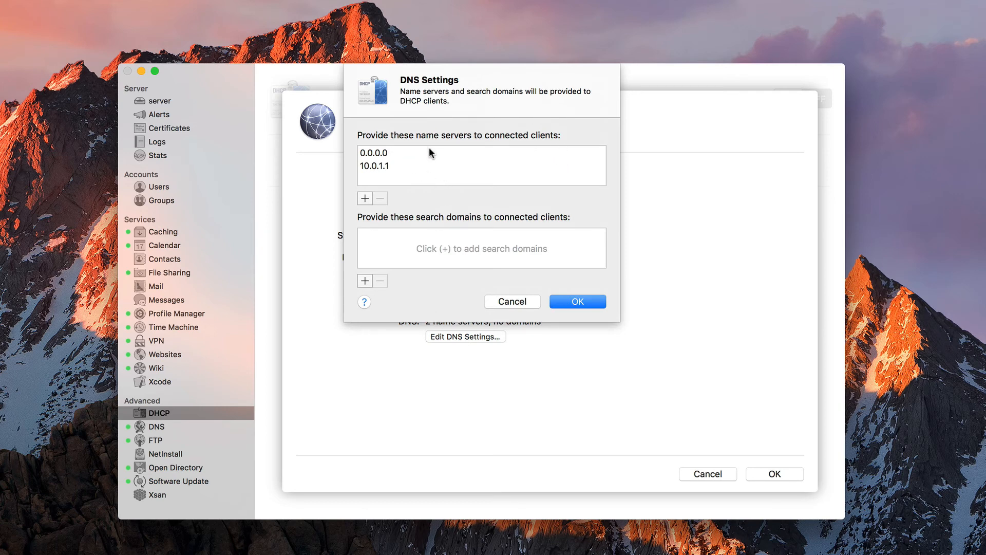
pyautogui.moveTo(394, 154)
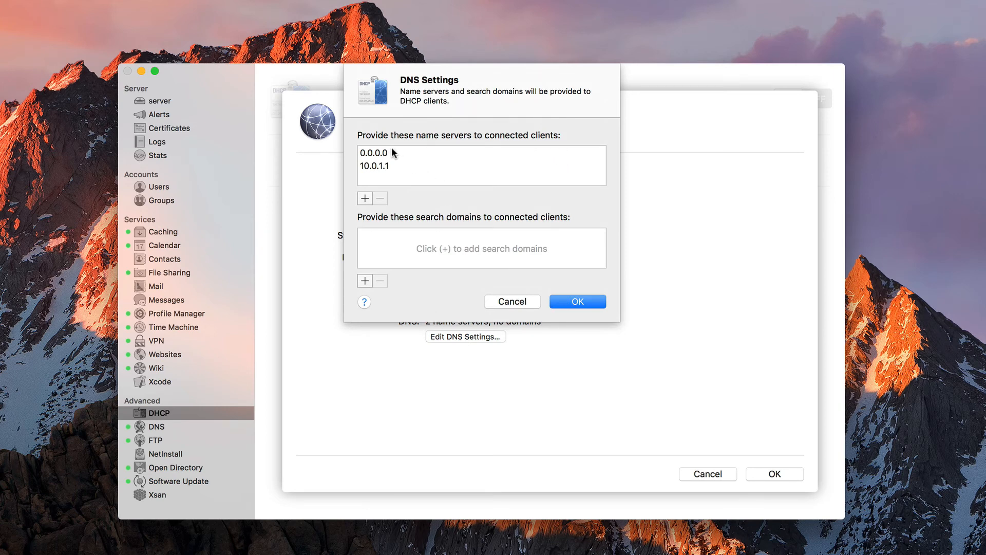
pyautogui.moveTo(396, 167)
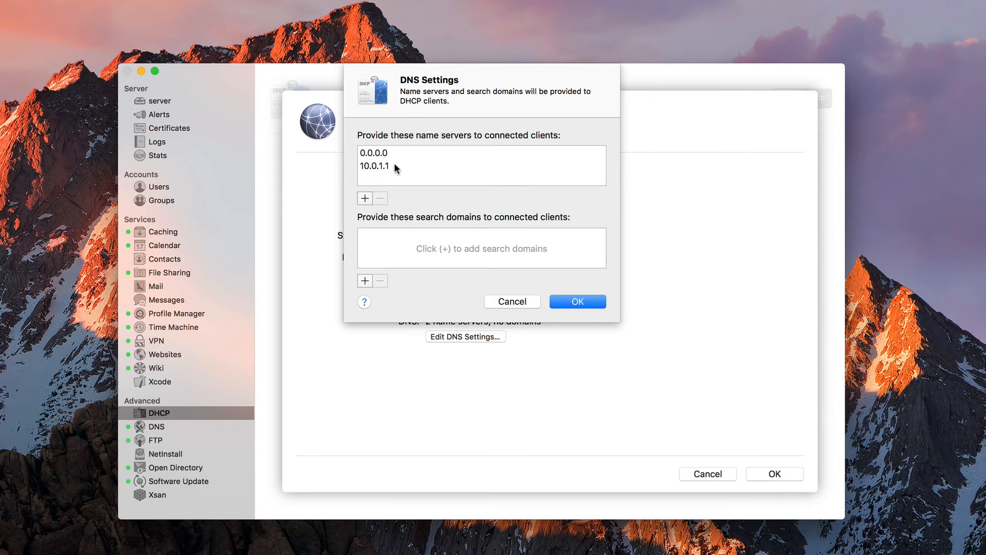
pyautogui.moveTo(379, 159)
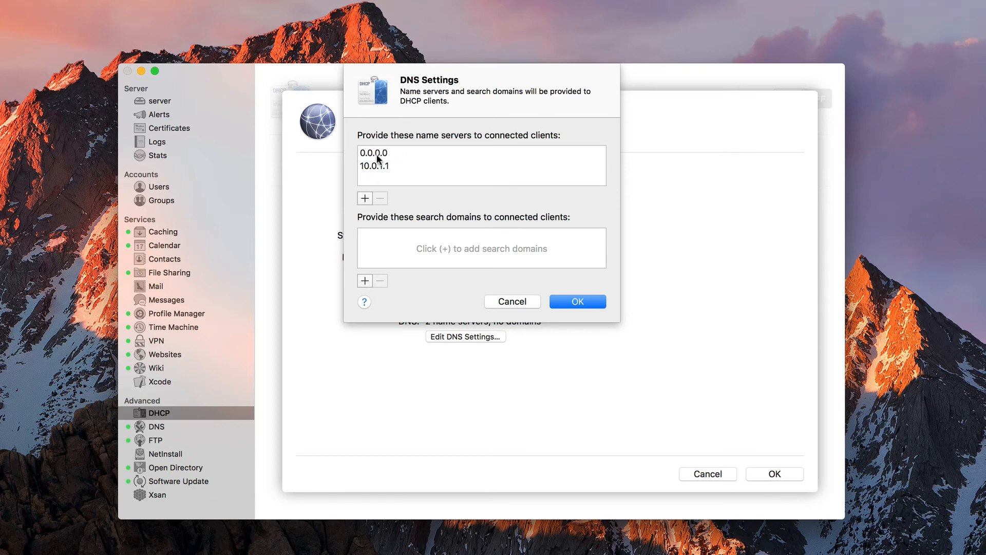
pyautogui.moveTo(392, 169)
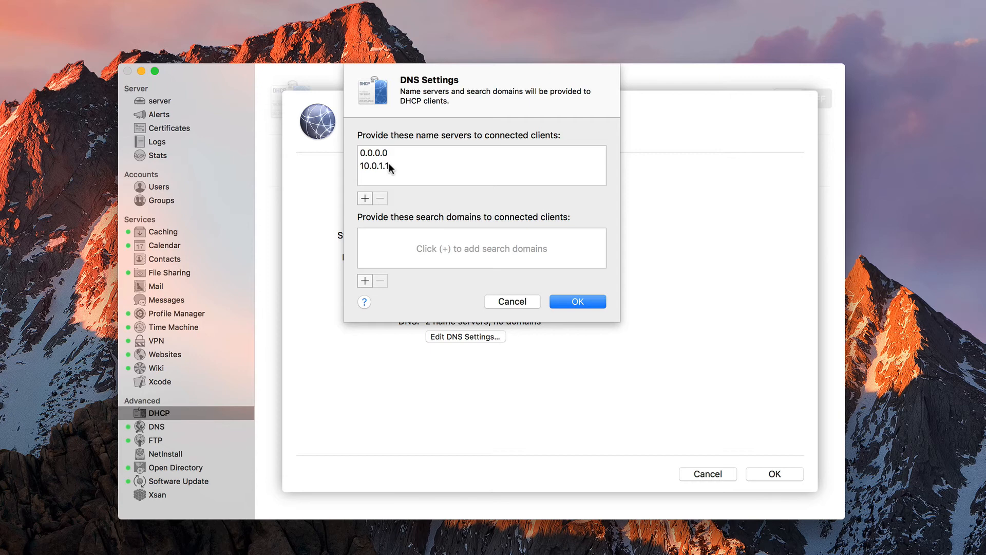
pyautogui.moveTo(476, 321)
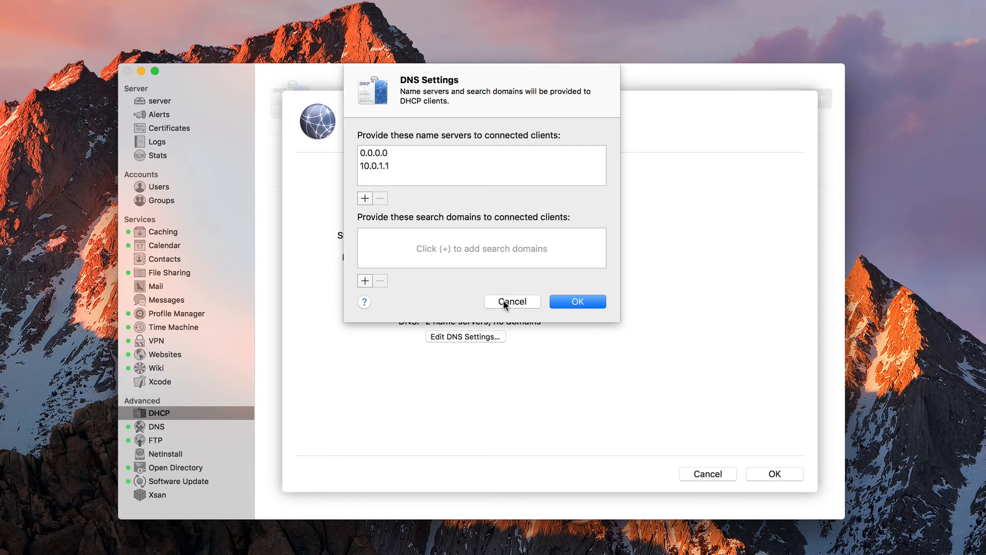
pyautogui.click(512, 301)
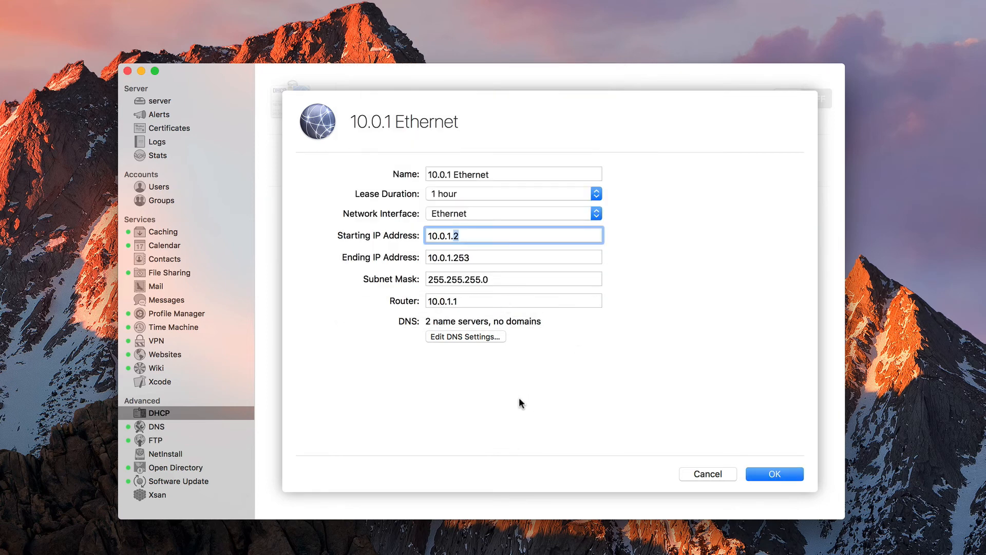
pyautogui.moveTo(672, 459)
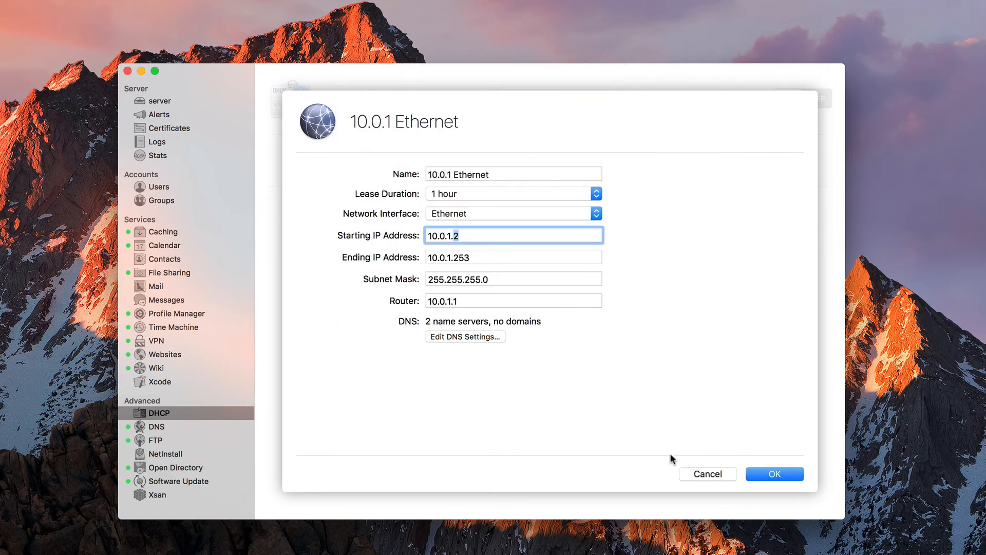
# Close the network editor, then cancel a new 192.168.7.x network so only 10.0.1 Ethernet remains
pyautogui.click(773, 474)
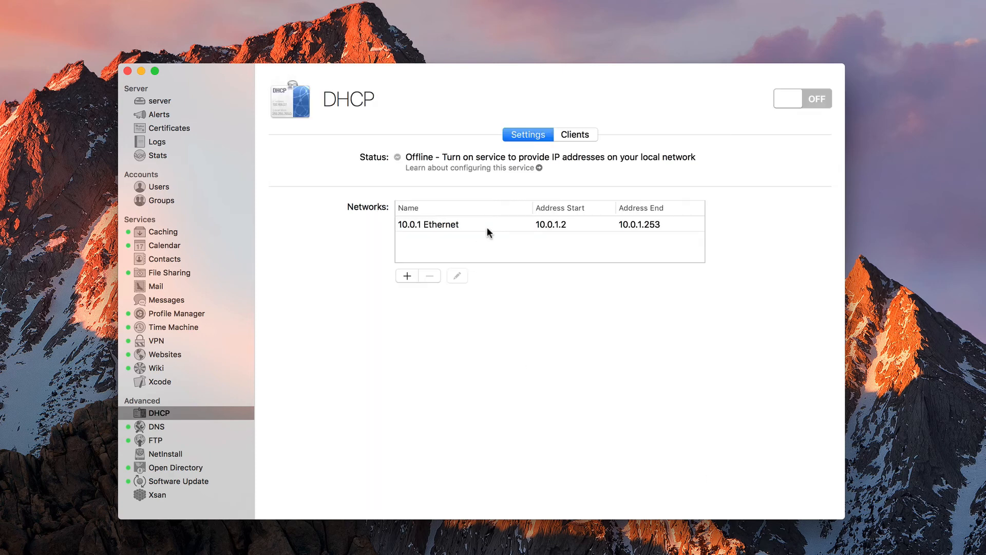
pyautogui.click(407, 275)
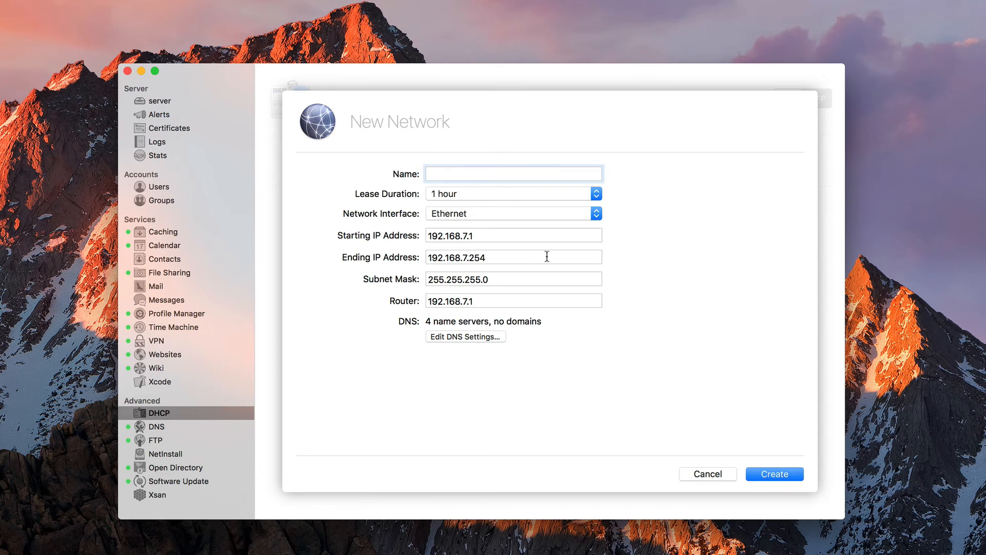
pyautogui.click(513, 174)
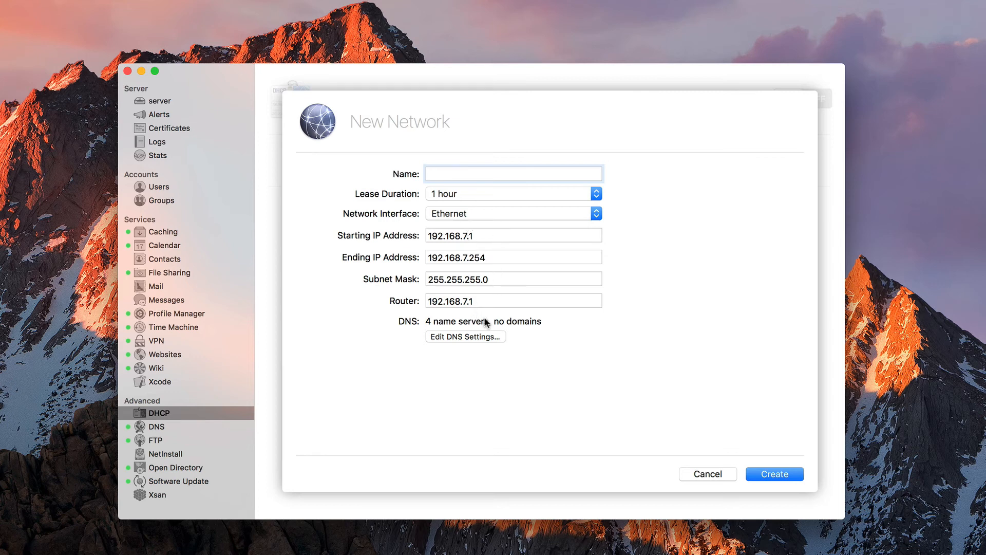
pyautogui.moveTo(507, 220)
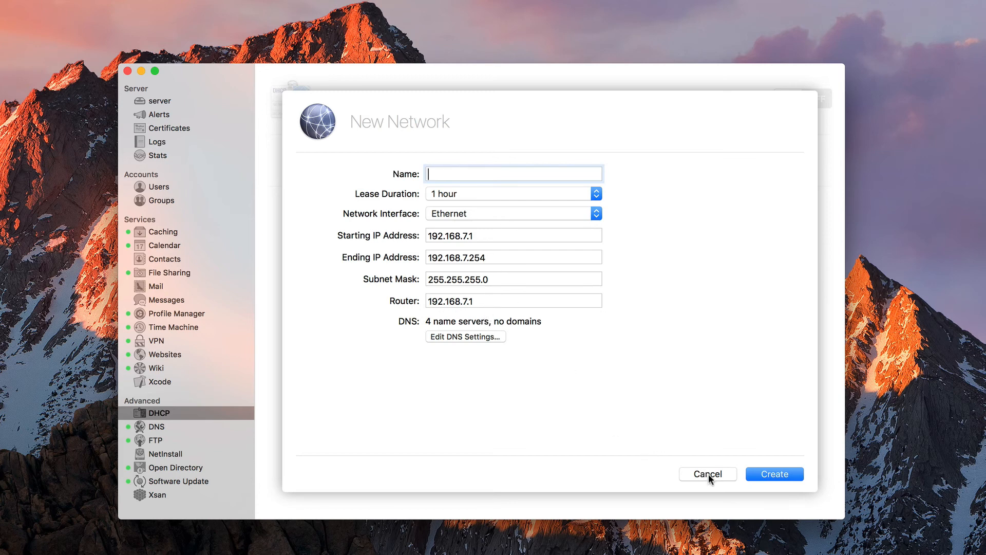
pyautogui.moveTo(711, 480)
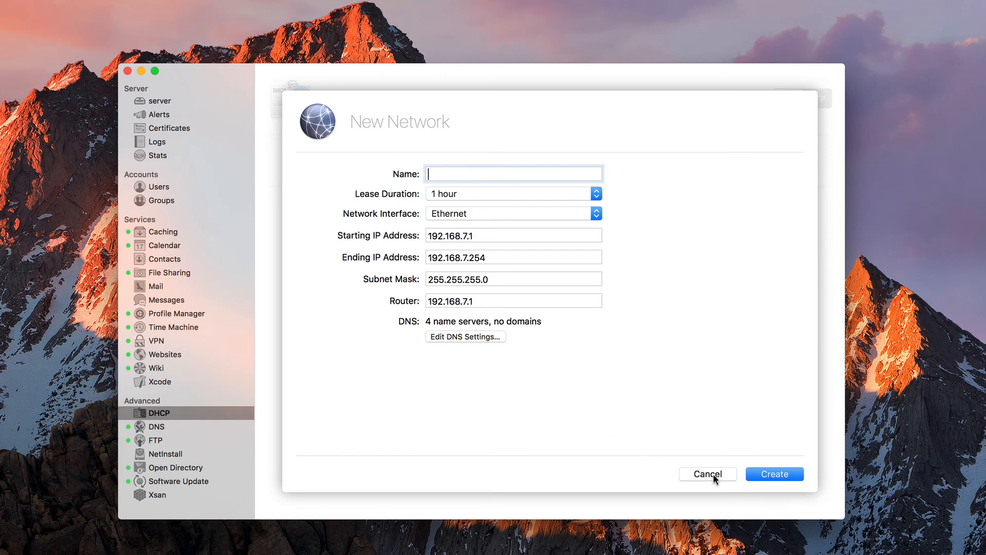
pyautogui.click(707, 474)
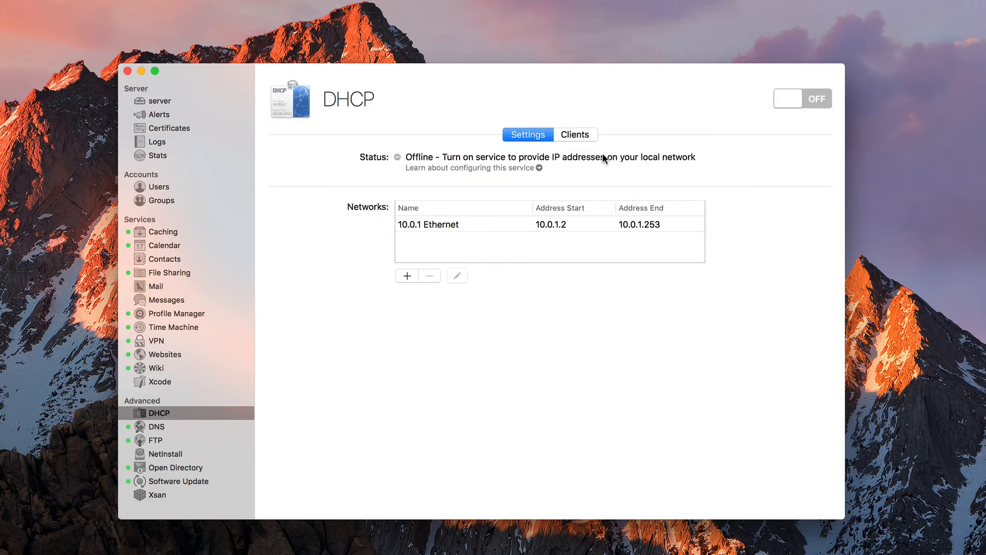
# Show the DHCP Clients list, currently empty
pyautogui.click(573, 134)
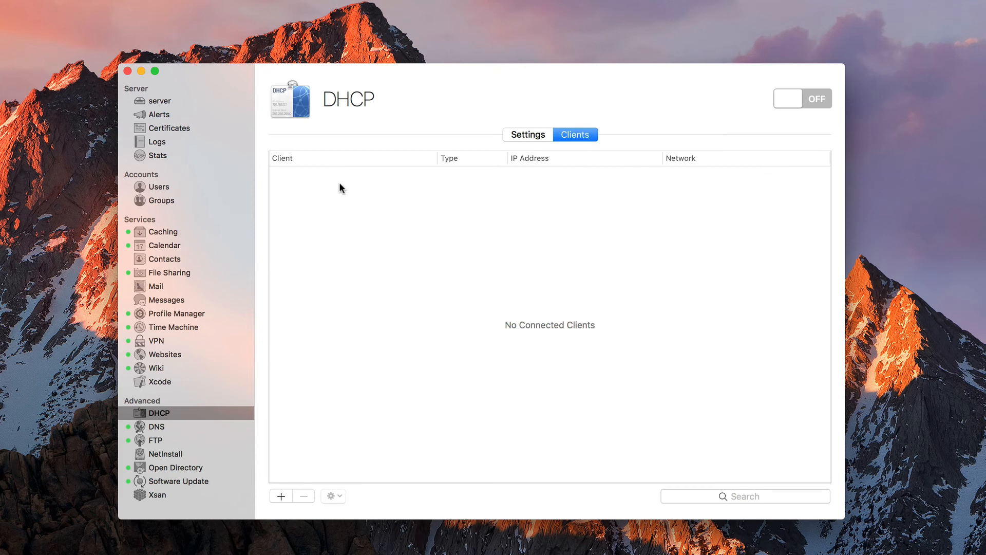
pyautogui.moveTo(296, 369)
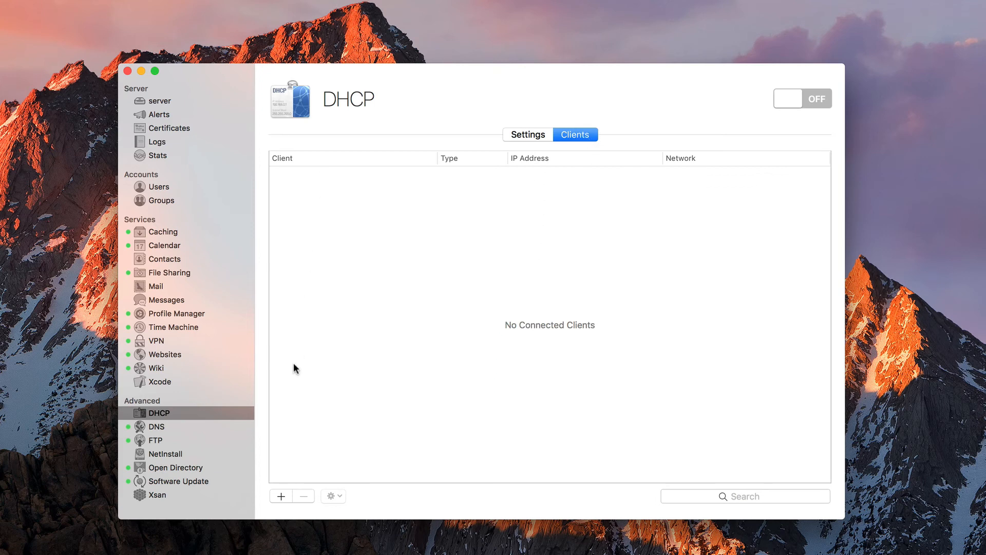
pyautogui.moveTo(317, 263)
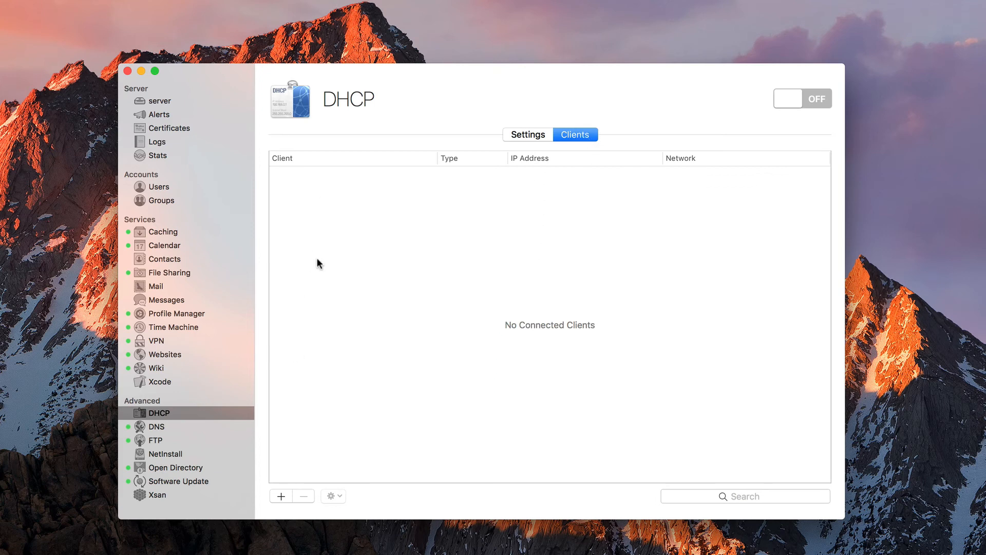
pyautogui.moveTo(323, 171)
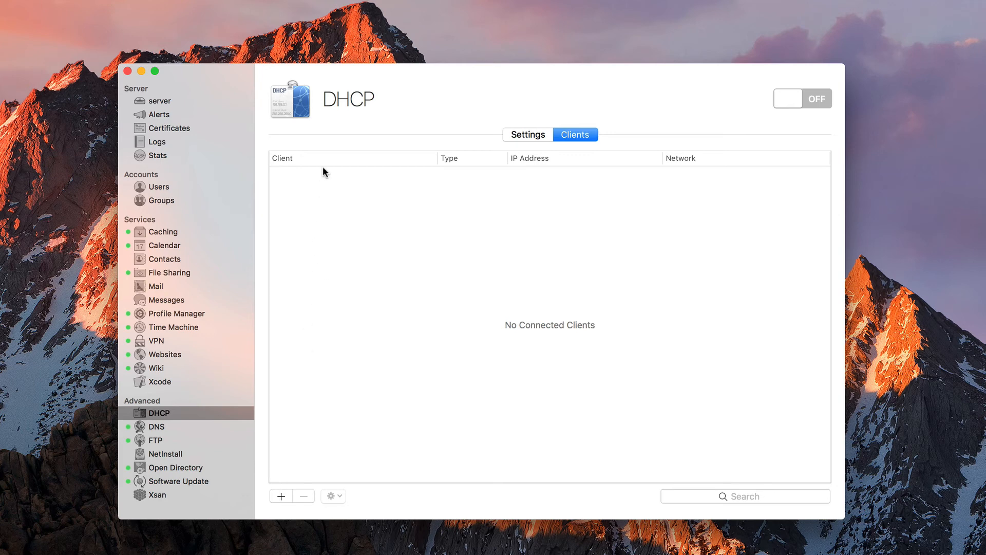
pyautogui.moveTo(645, 195)
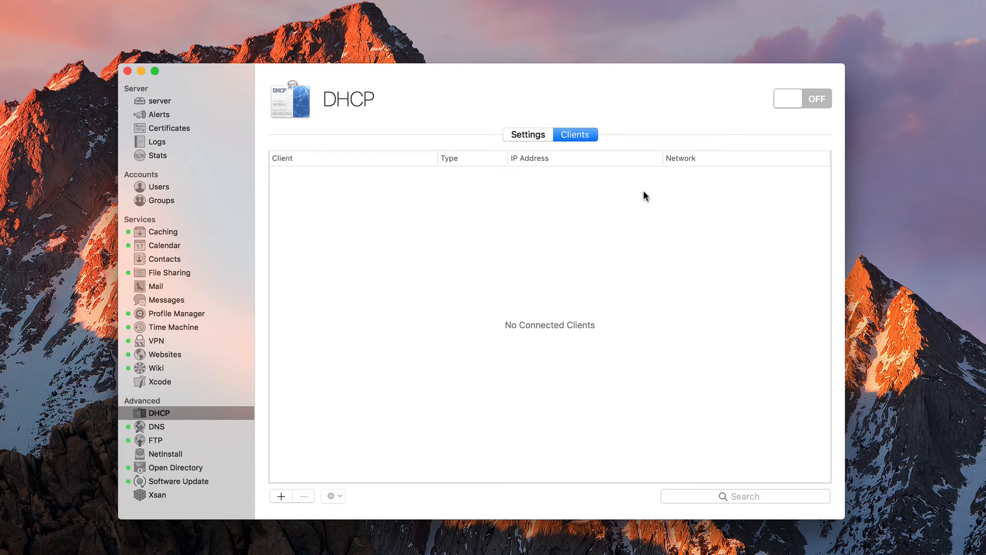
pyautogui.moveTo(572, 203)
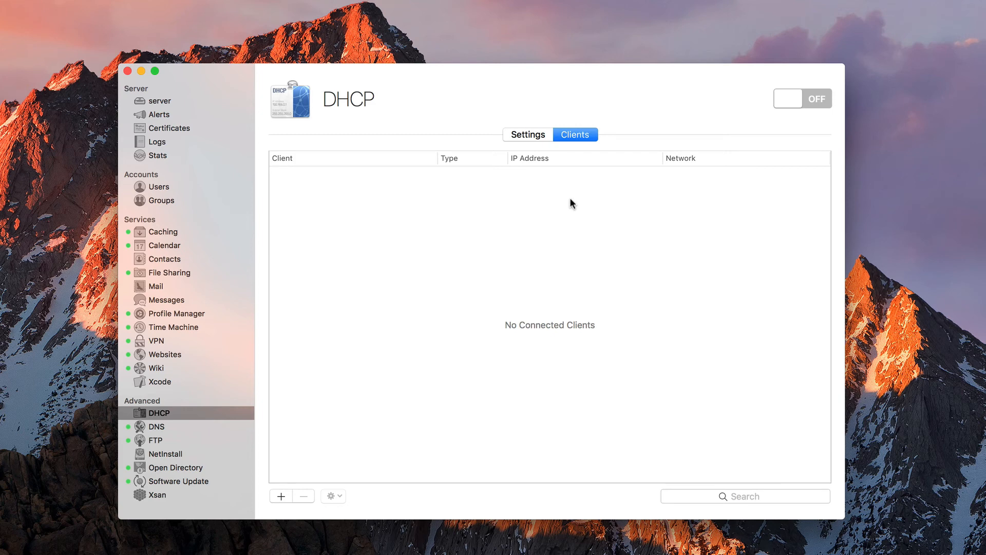
pyautogui.moveTo(761, 193)
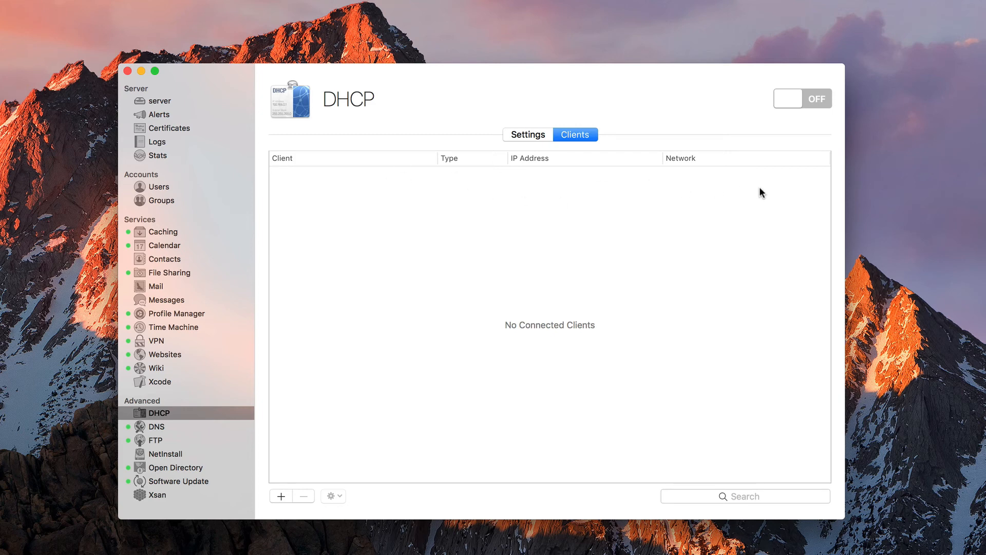
pyautogui.moveTo(658, 179)
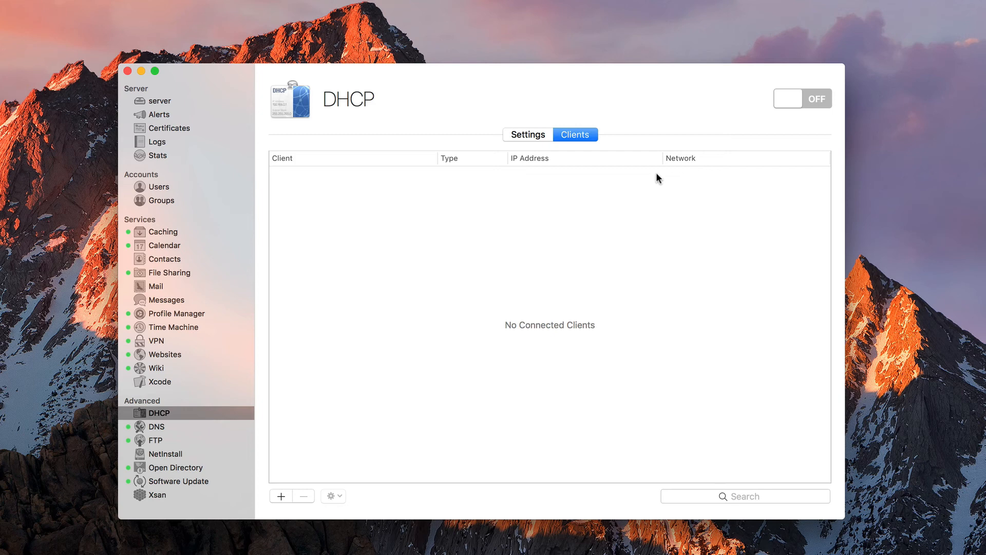
pyautogui.moveTo(452, 165)
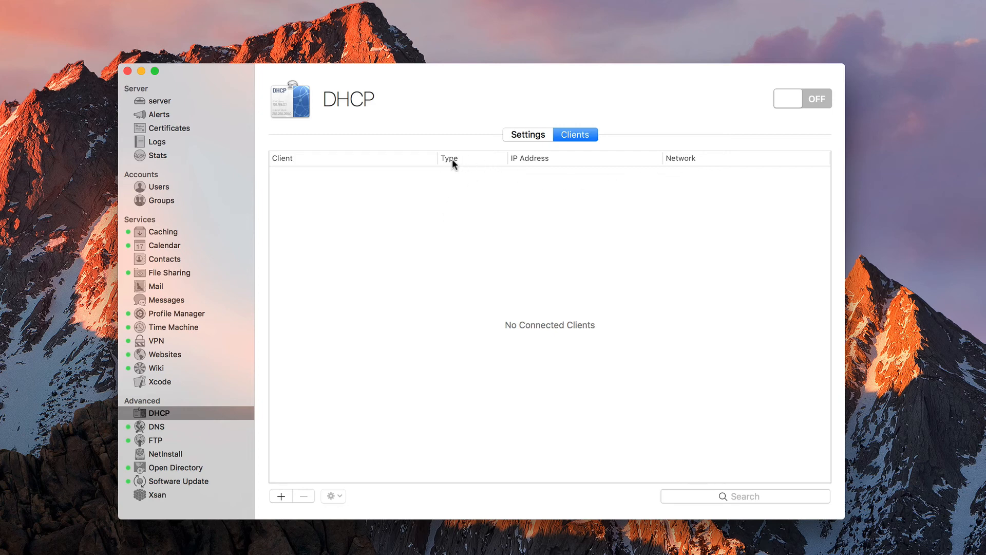
pyautogui.moveTo(453, 162)
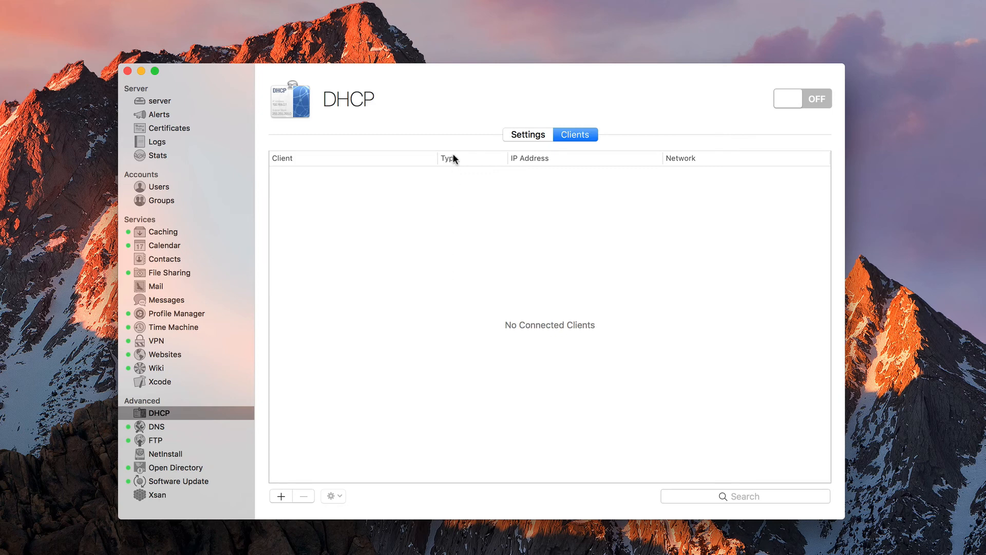
pyautogui.moveTo(290, 487)
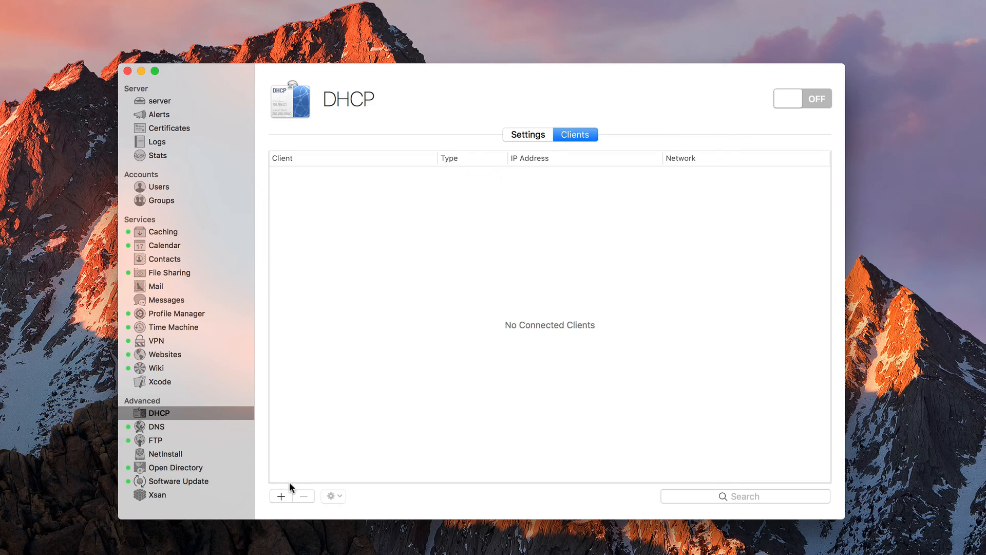
# Add a static address named Macbook Pro on the 10.0.1 Ethernet network
pyautogui.click(281, 496)
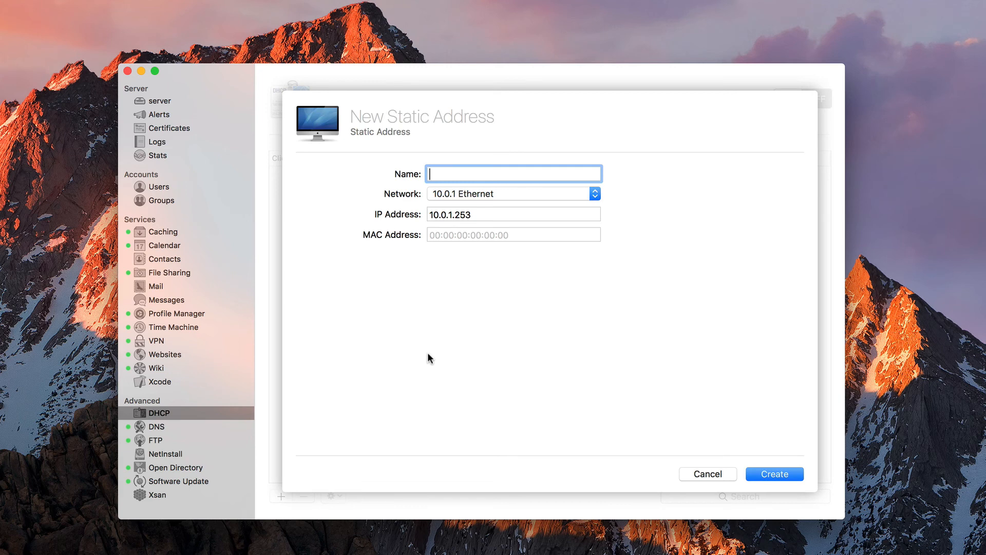
pyautogui.write('Macbook Pro')
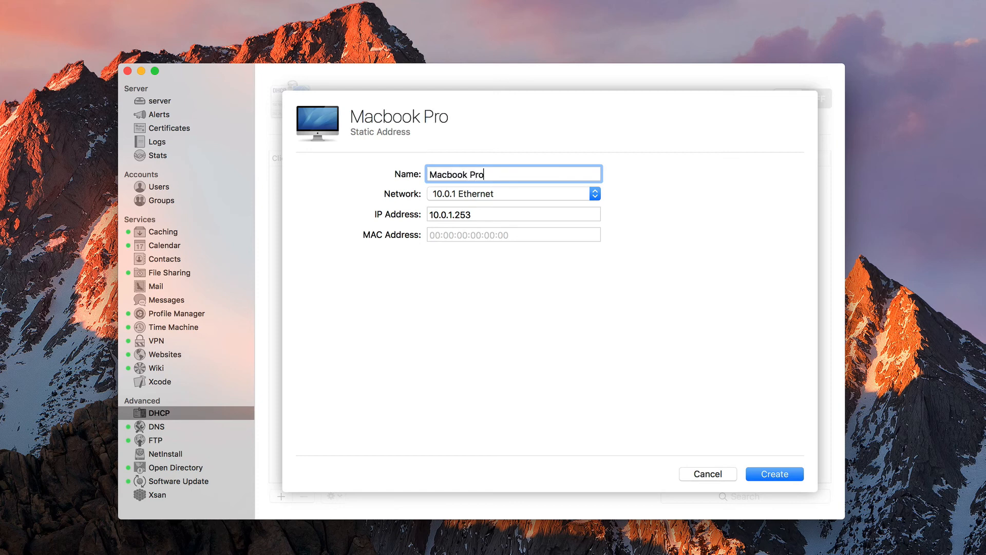
pyautogui.moveTo(517, 209)
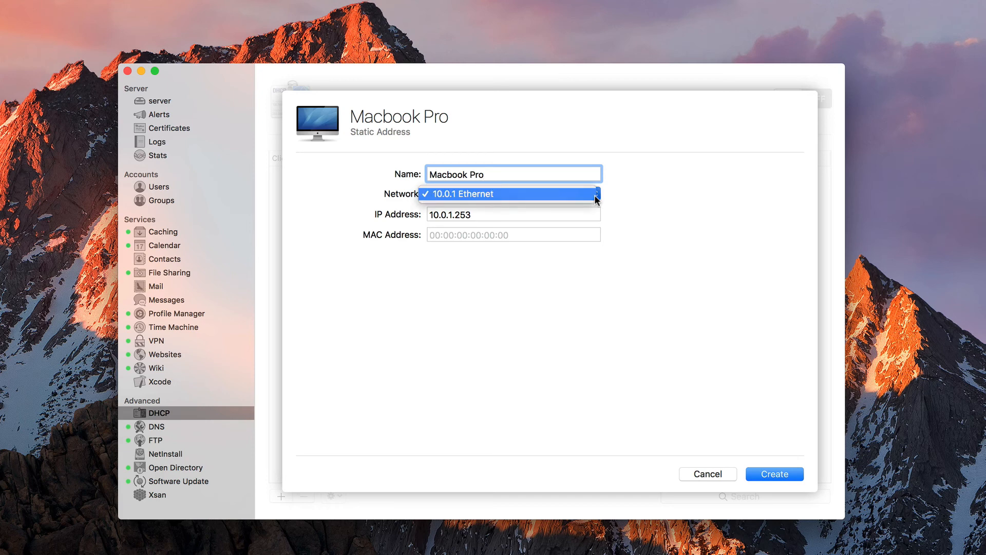
pyautogui.click(511, 195)
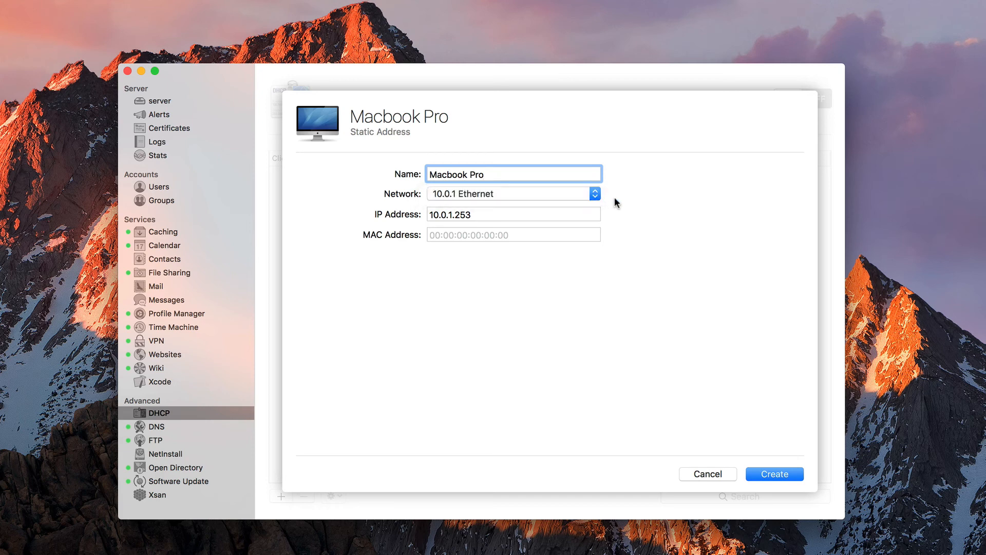
# Enter IP address 10.0.1.6 and MAC address aa:ab:bb:bd:aa:aa
pyautogui.click(513, 213)
pyautogui.write('6')
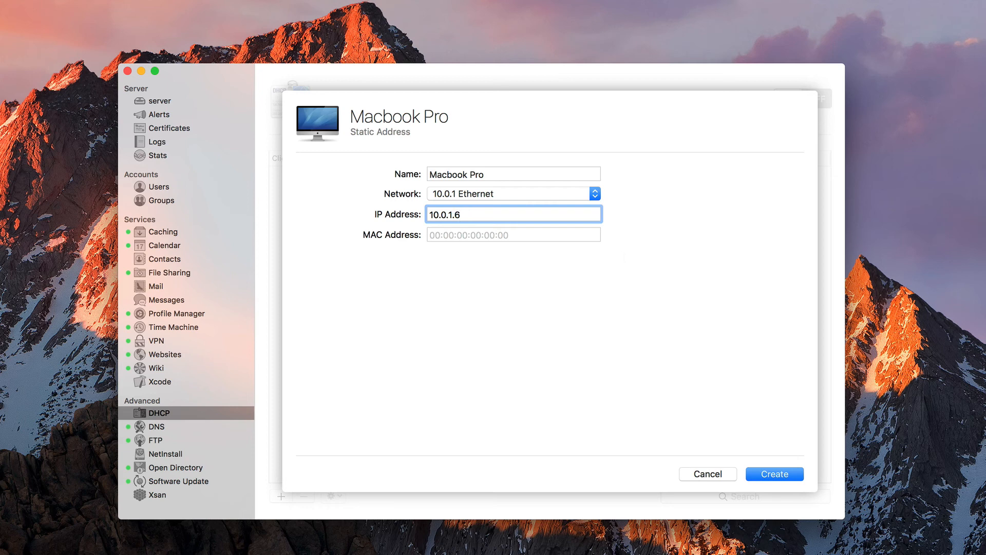
pyautogui.click(513, 234)
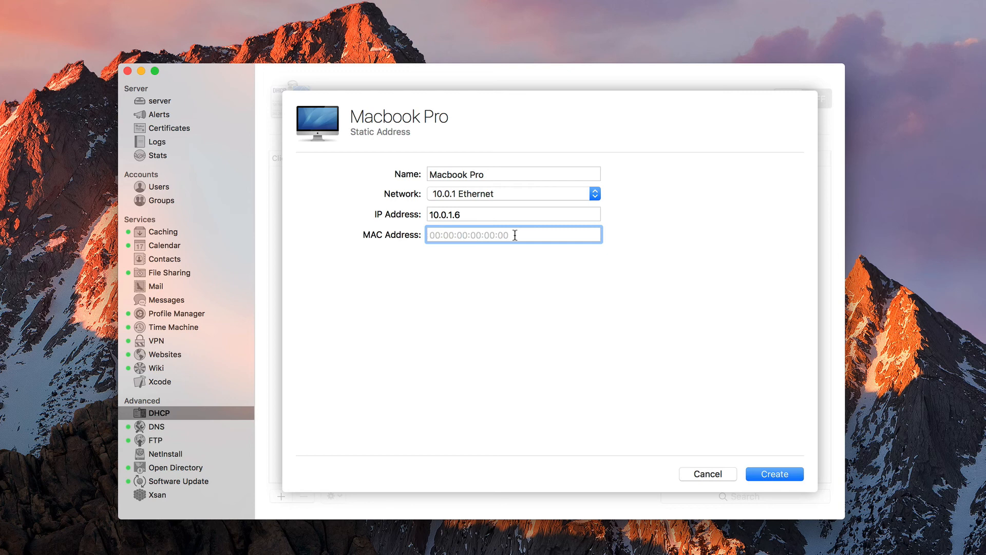
pyautogui.write('aa:ab:bb:bd:aa:aa')
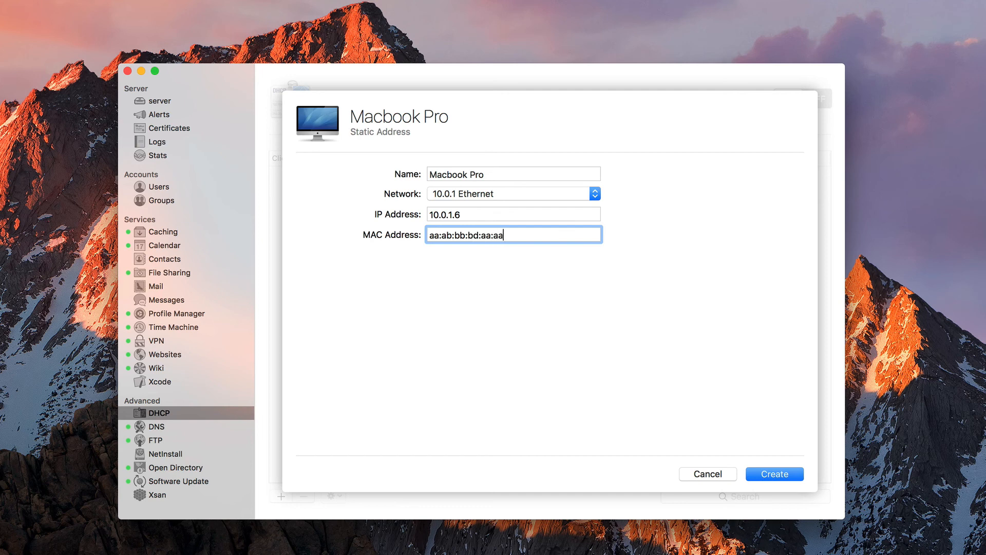
pyautogui.moveTo(643, 356)
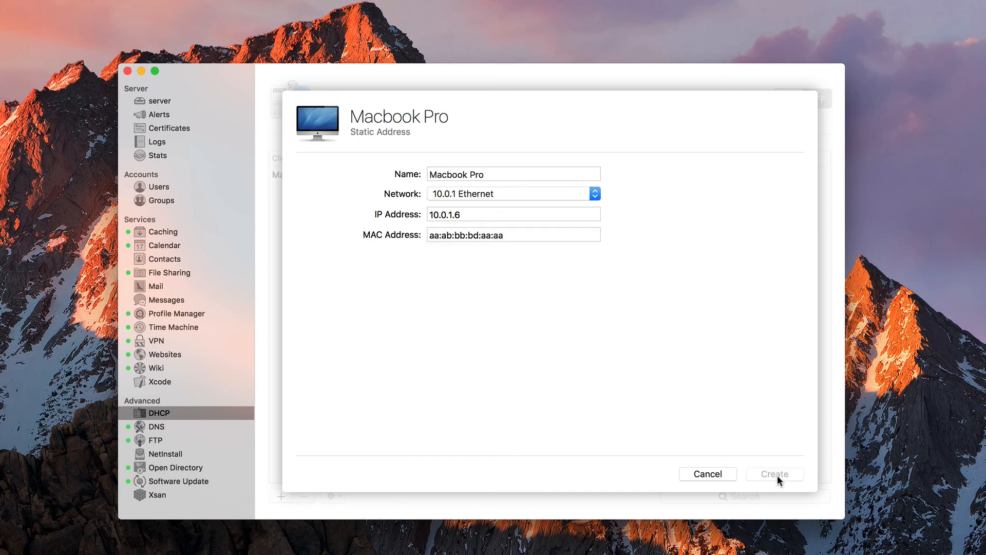
# Create the reservation so Macbook Pro lists as Static at 10.0.1.6
pyautogui.click(775, 474)
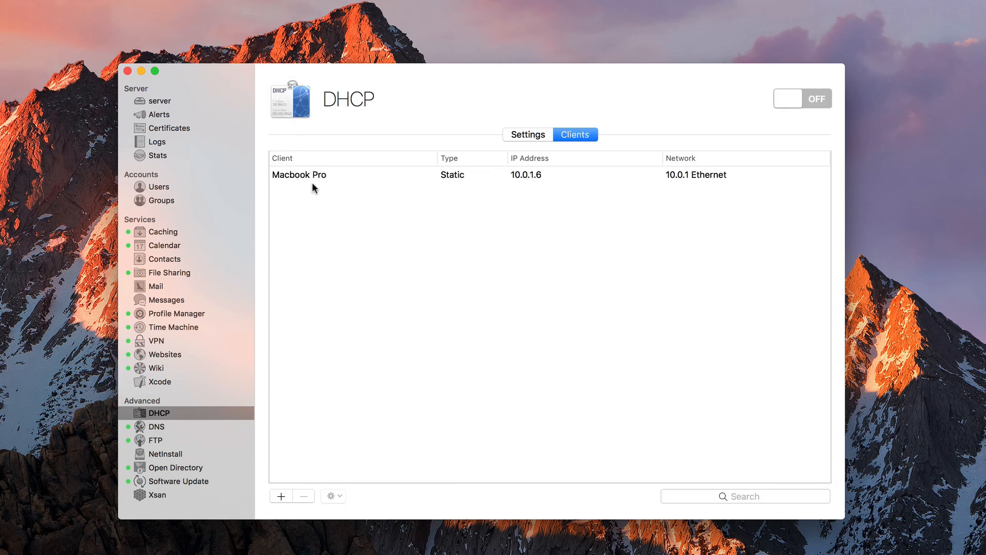
pyautogui.moveTo(298, 185)
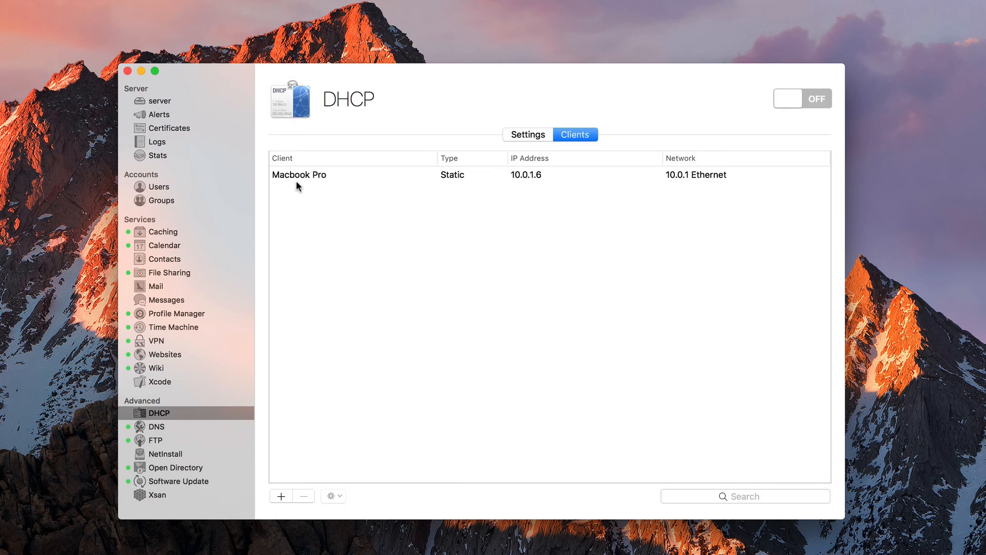
pyautogui.moveTo(476, 190)
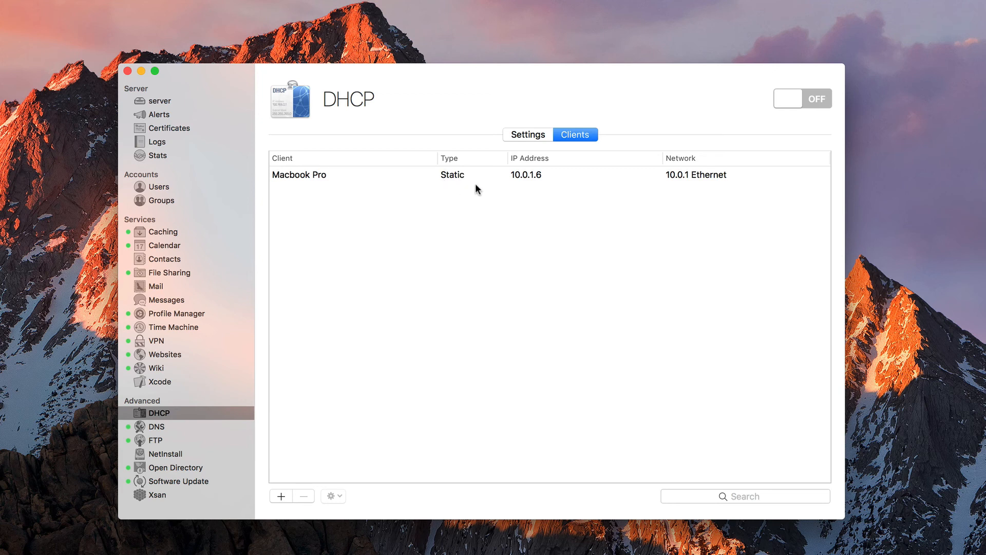
pyautogui.moveTo(706, 186)
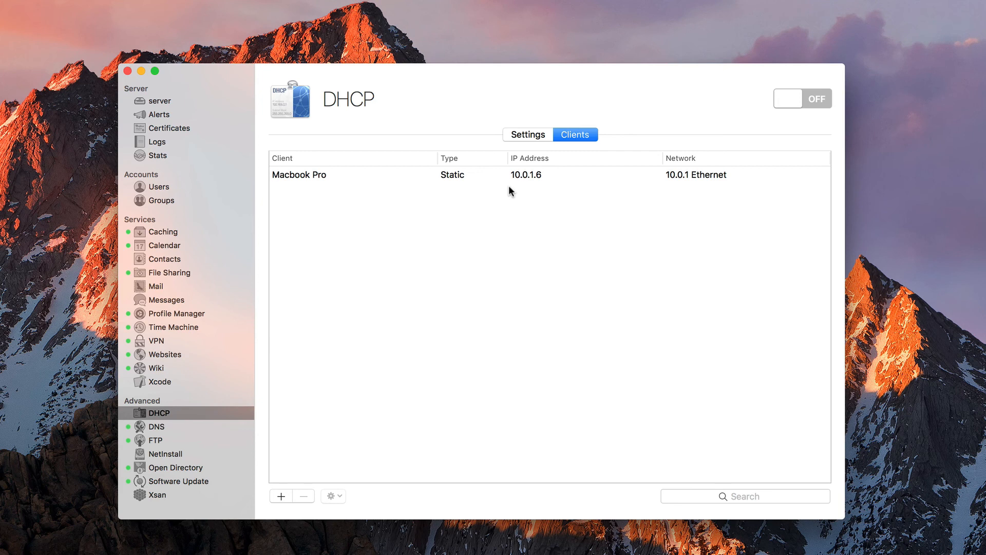
pyautogui.moveTo(319, 194)
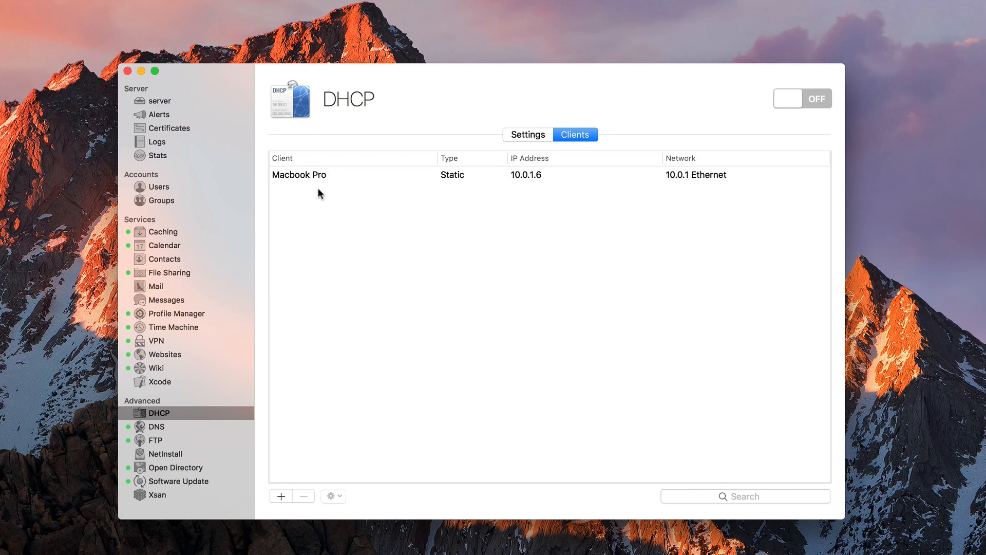
pyautogui.moveTo(331, 275)
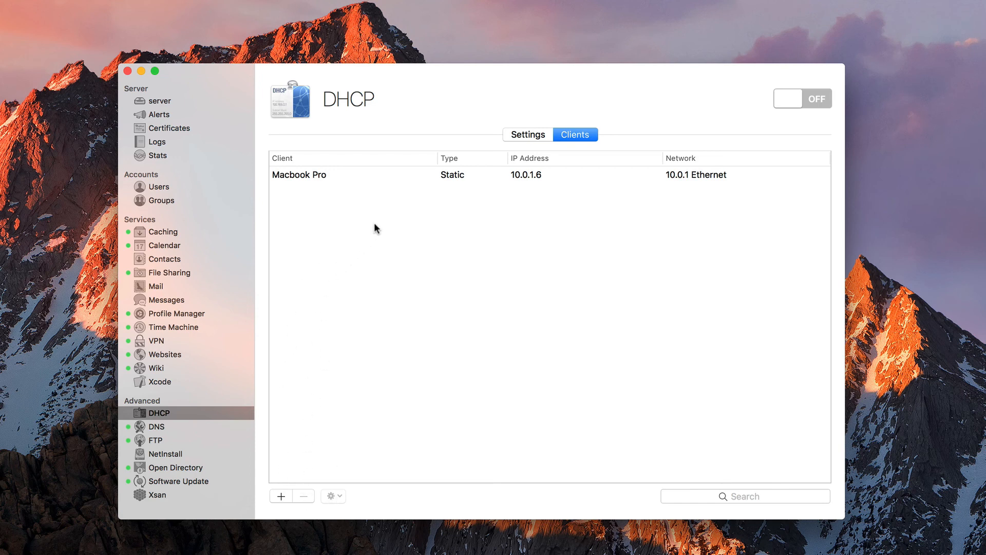
pyautogui.moveTo(296, 472)
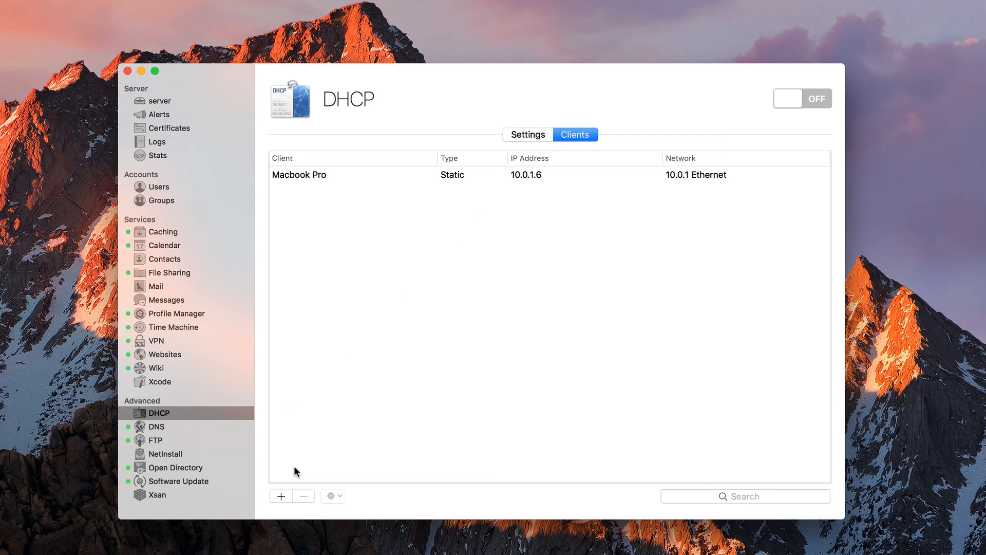
# Dismiss a blank new static address form and review the Macbook Pro reservation unchanged via Edit Client
pyautogui.click(281, 495)
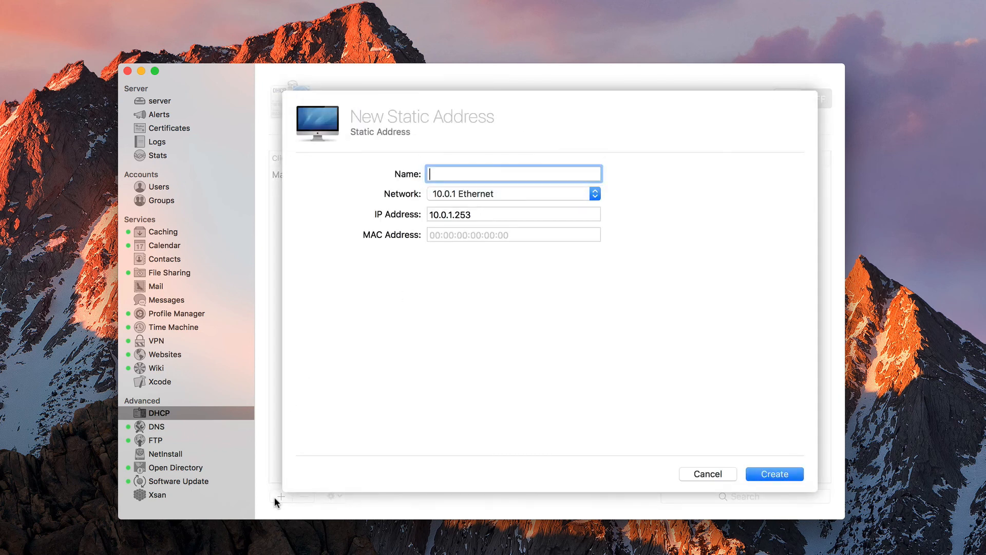
pyautogui.click(774, 474)
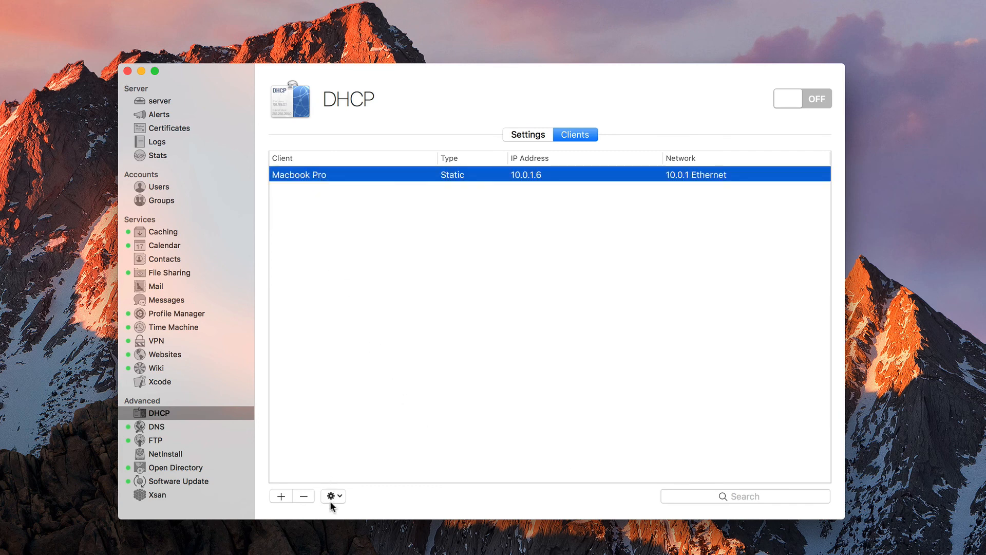
pyautogui.click(333, 495)
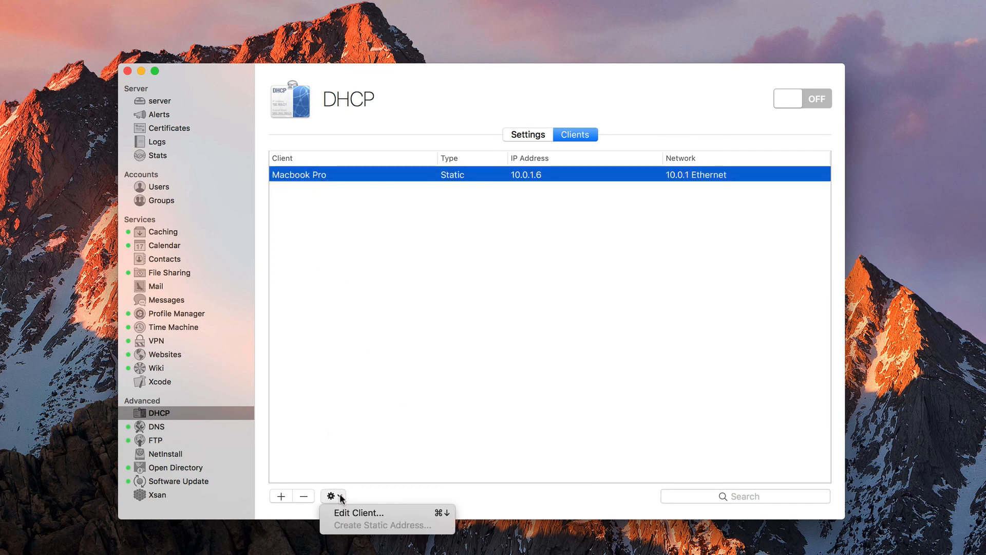
pyautogui.click(359, 512)
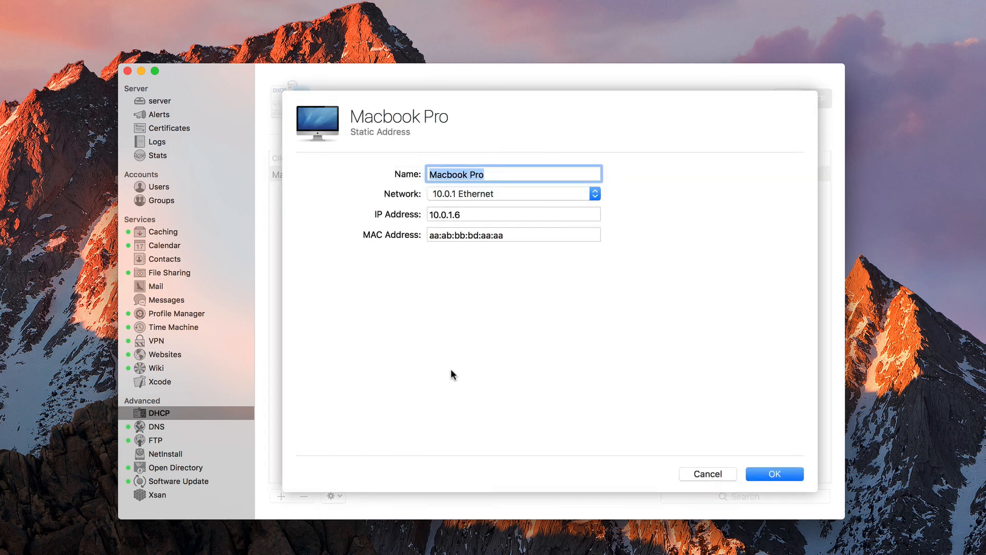
pyautogui.click(773, 473)
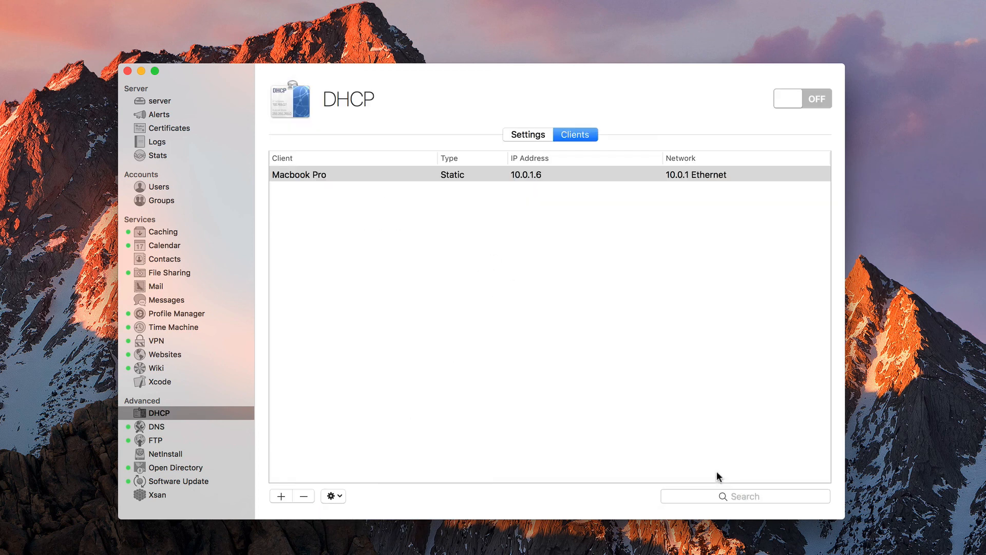
pyautogui.click(333, 496)
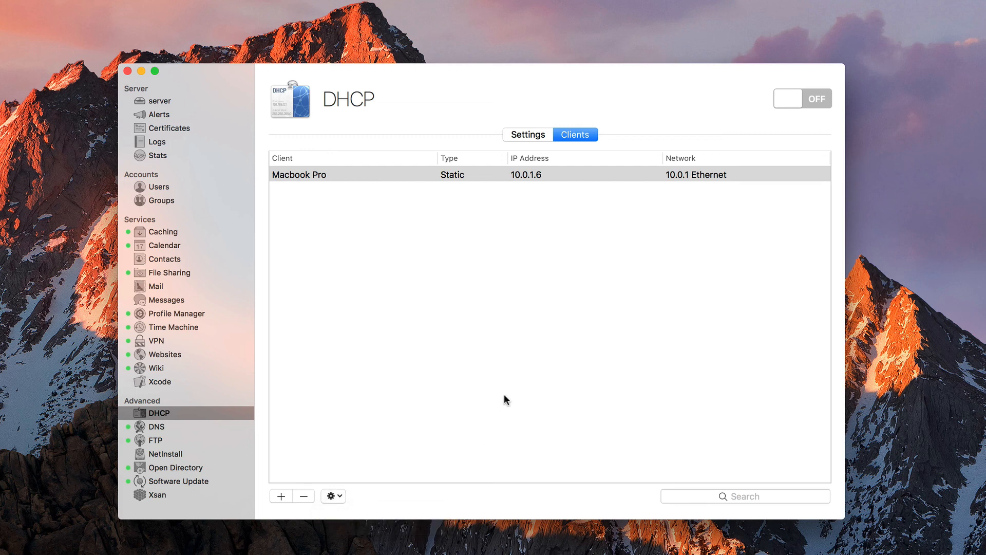
# Return to the DHCP Settings tab showing the 10.0.1 Ethernet range 10.0.1.2–10.0.1.253
pyautogui.click(527, 134)
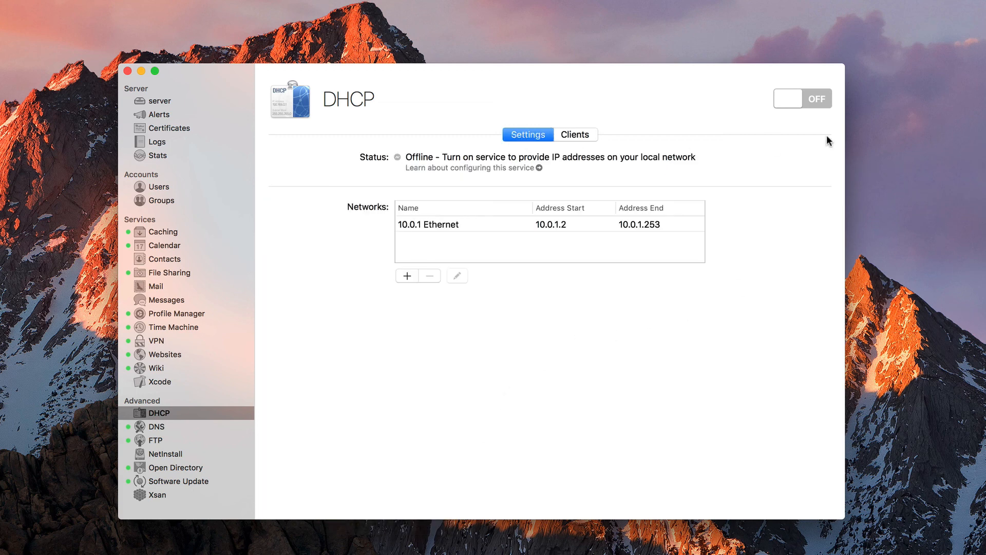
pyautogui.moveTo(563, 382)
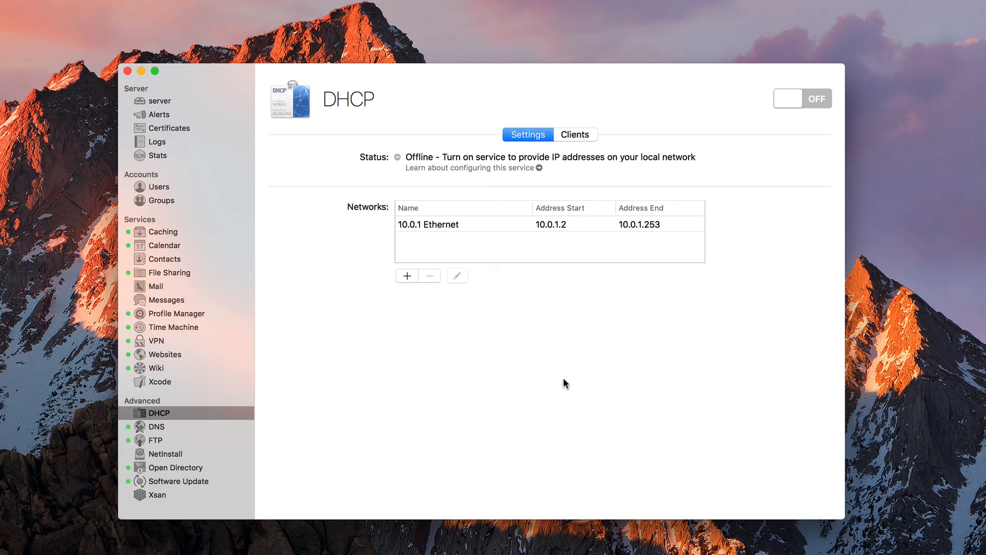